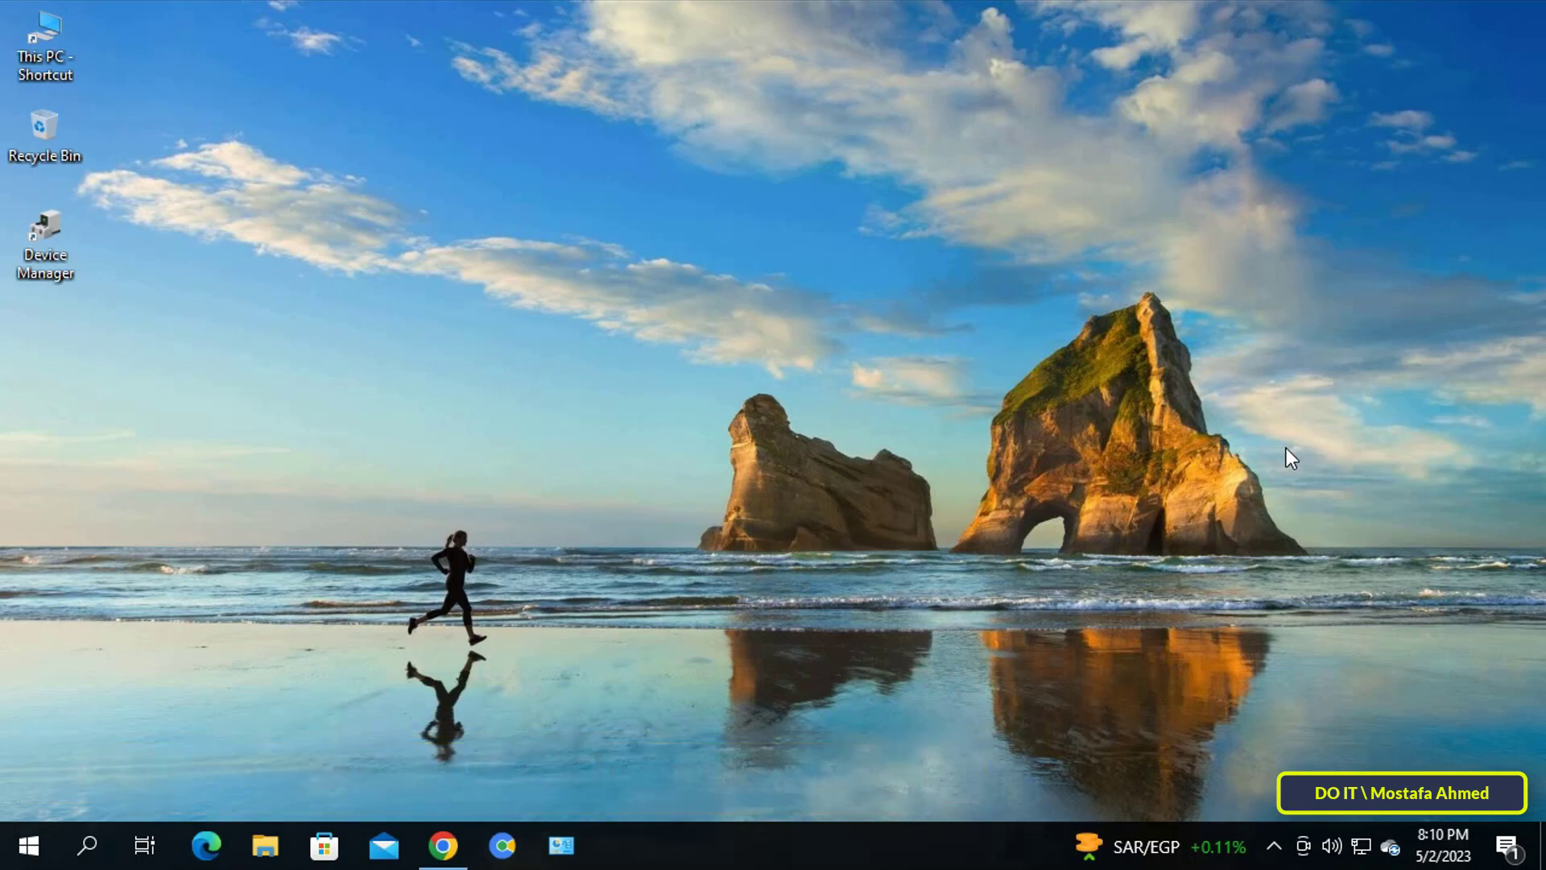
pyautogui.moveTo(535, 774)
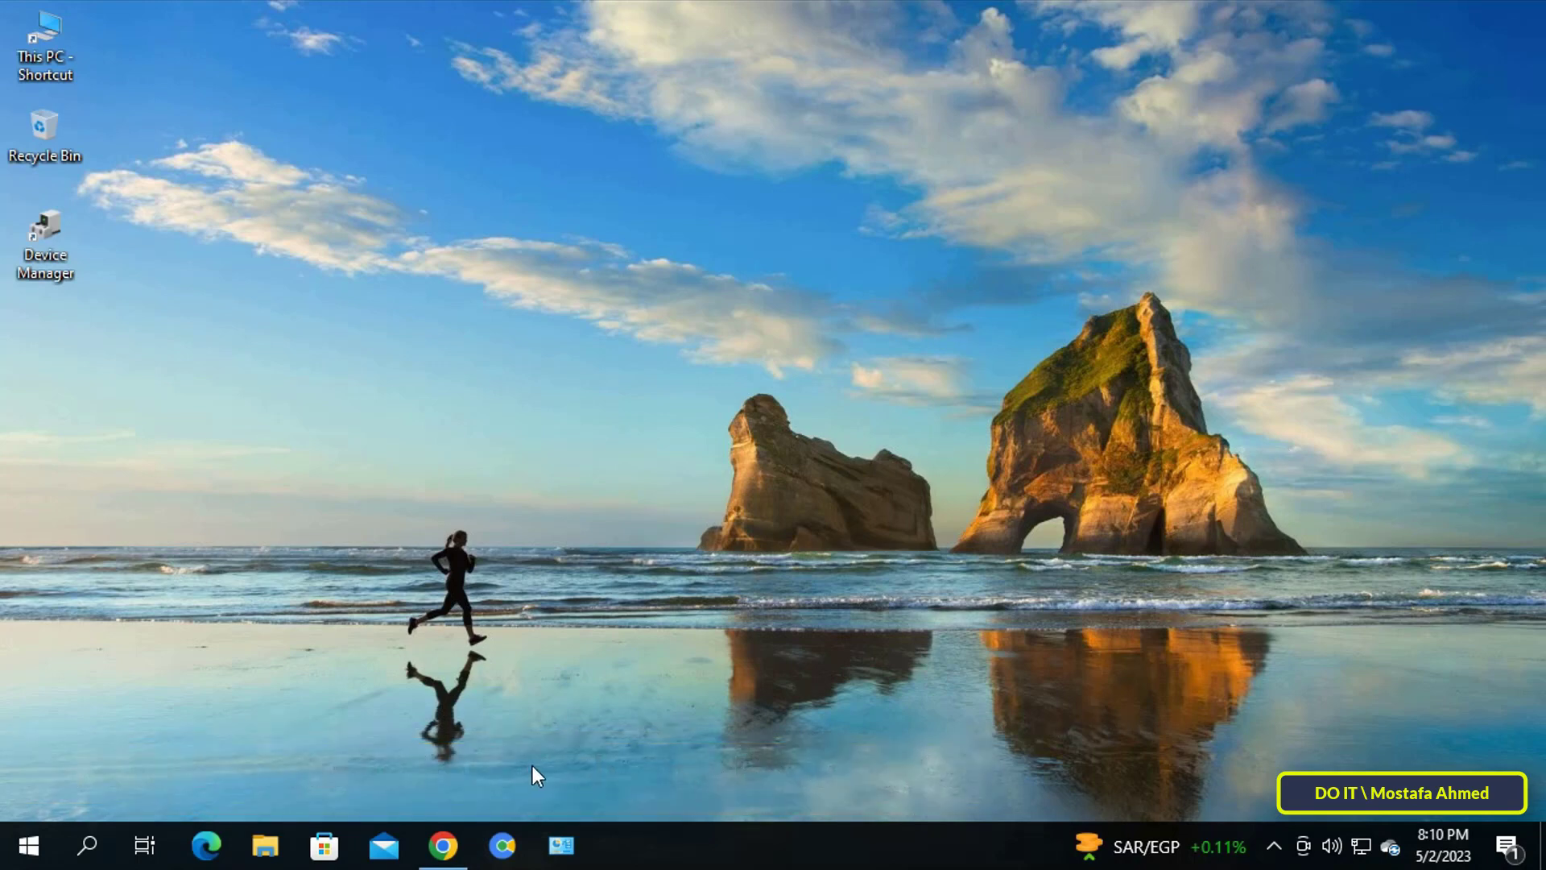
# Launch Google Chrome from the Windows taskbar to the Google homepage
pyautogui.click(441, 846)
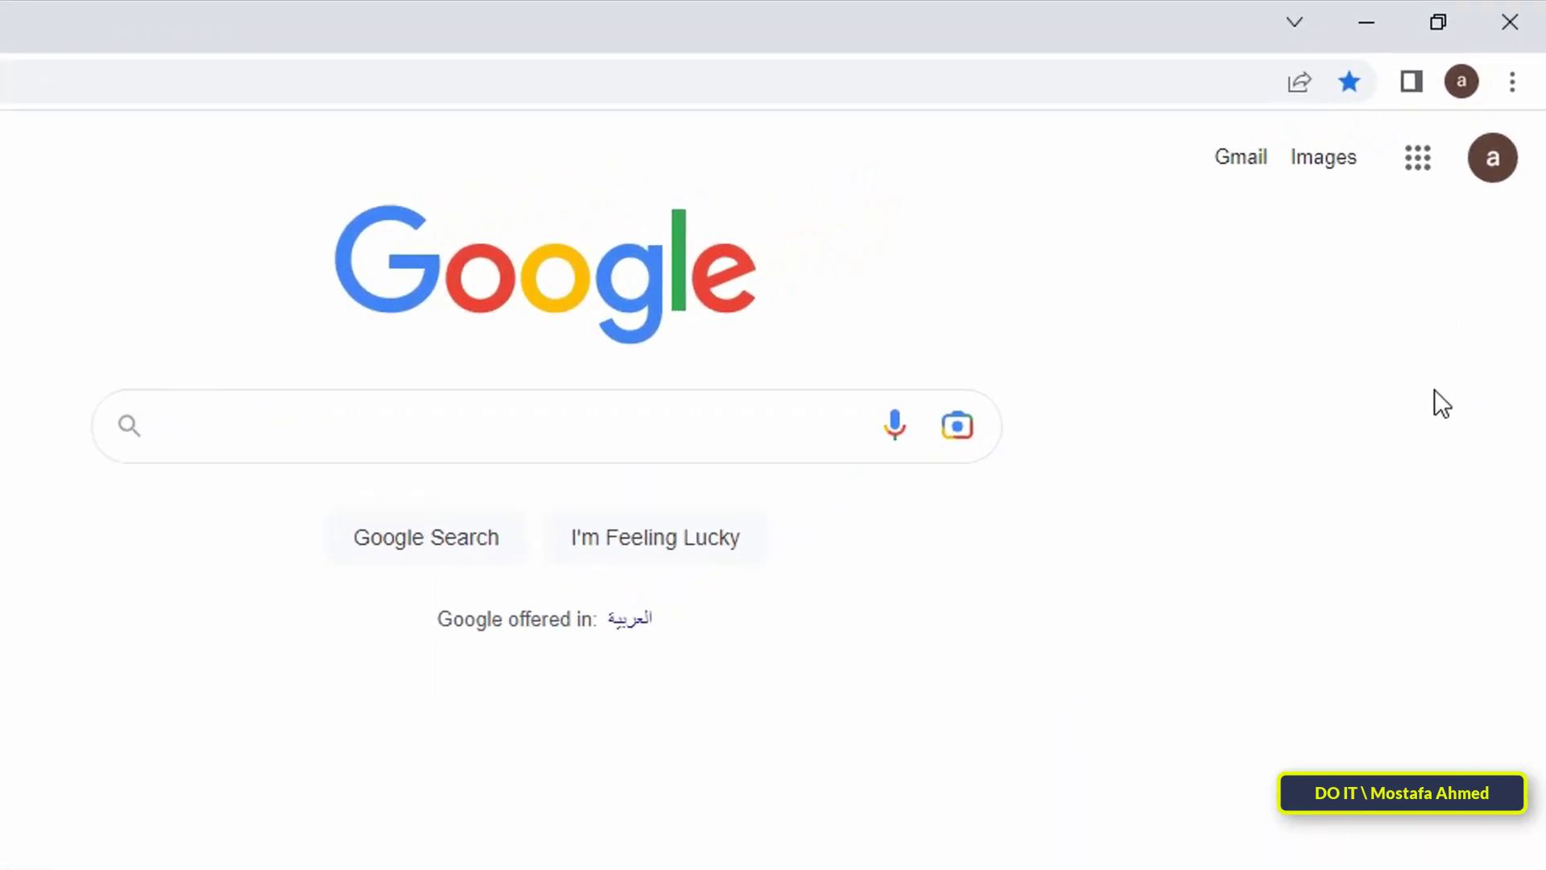
pyautogui.moveTo(1513, 87)
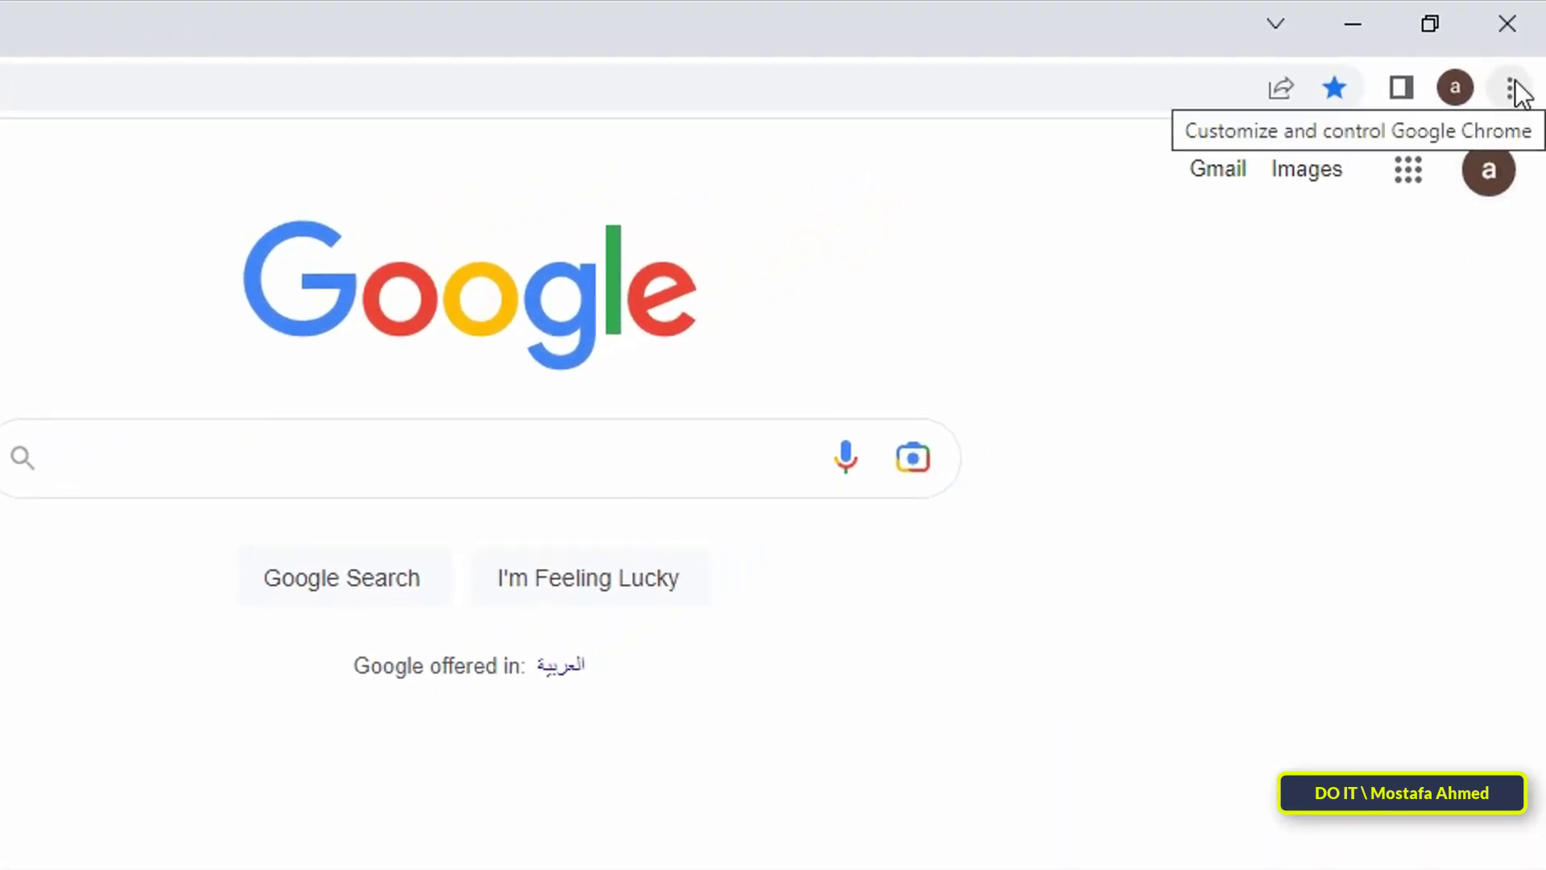
# Reach the Bookmark manager tab listing My Work, Important and New Important via the three-dot menu
pyautogui.click(1512, 87)
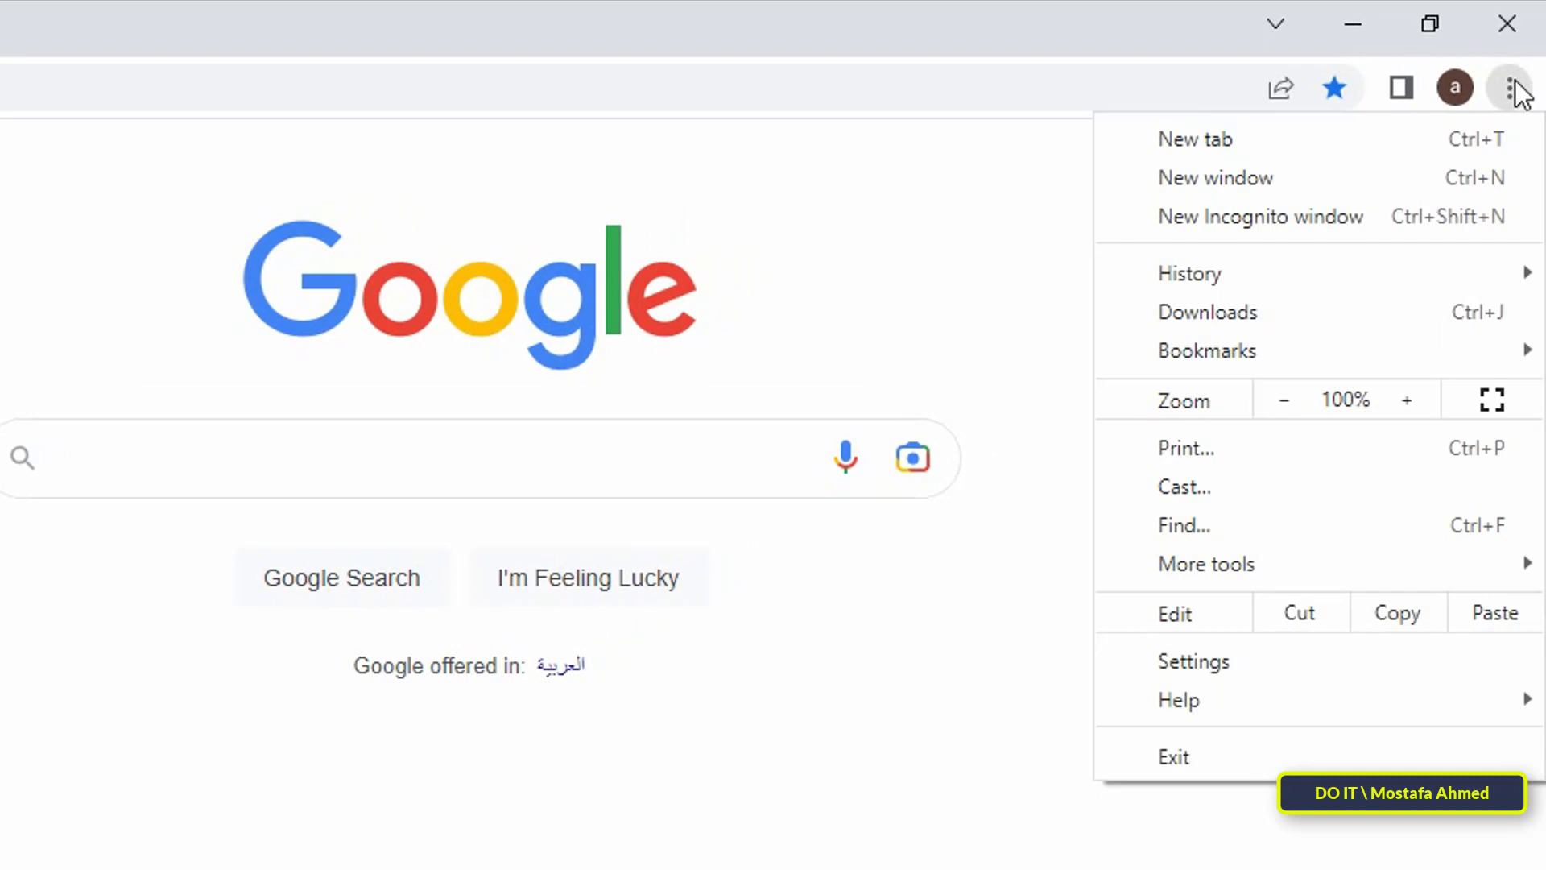
pyautogui.moveTo(1216, 177)
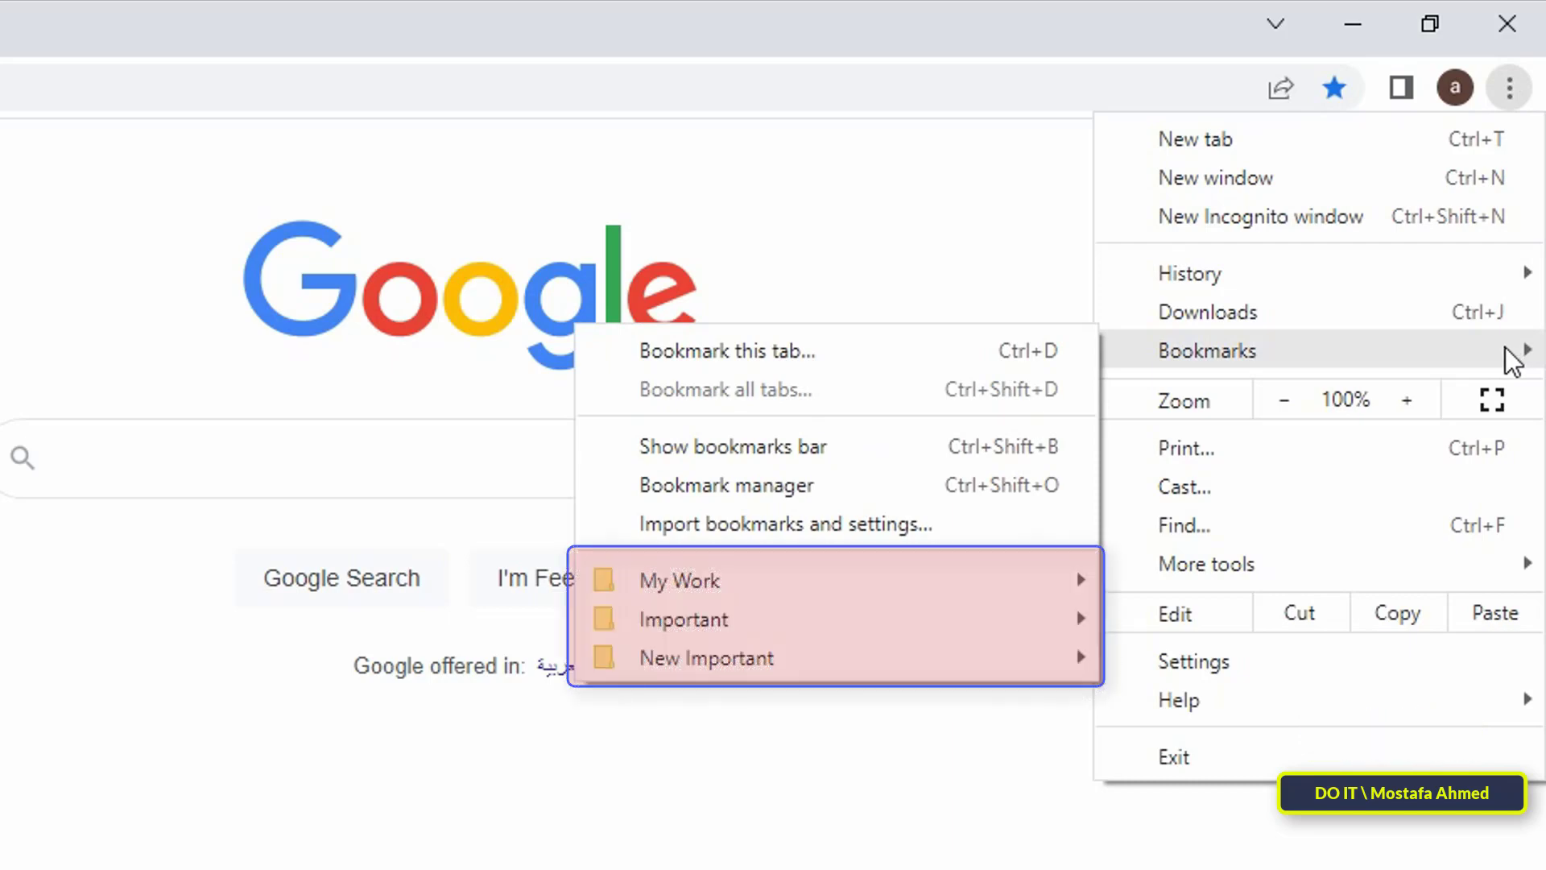
pyautogui.moveTo(1314, 350)
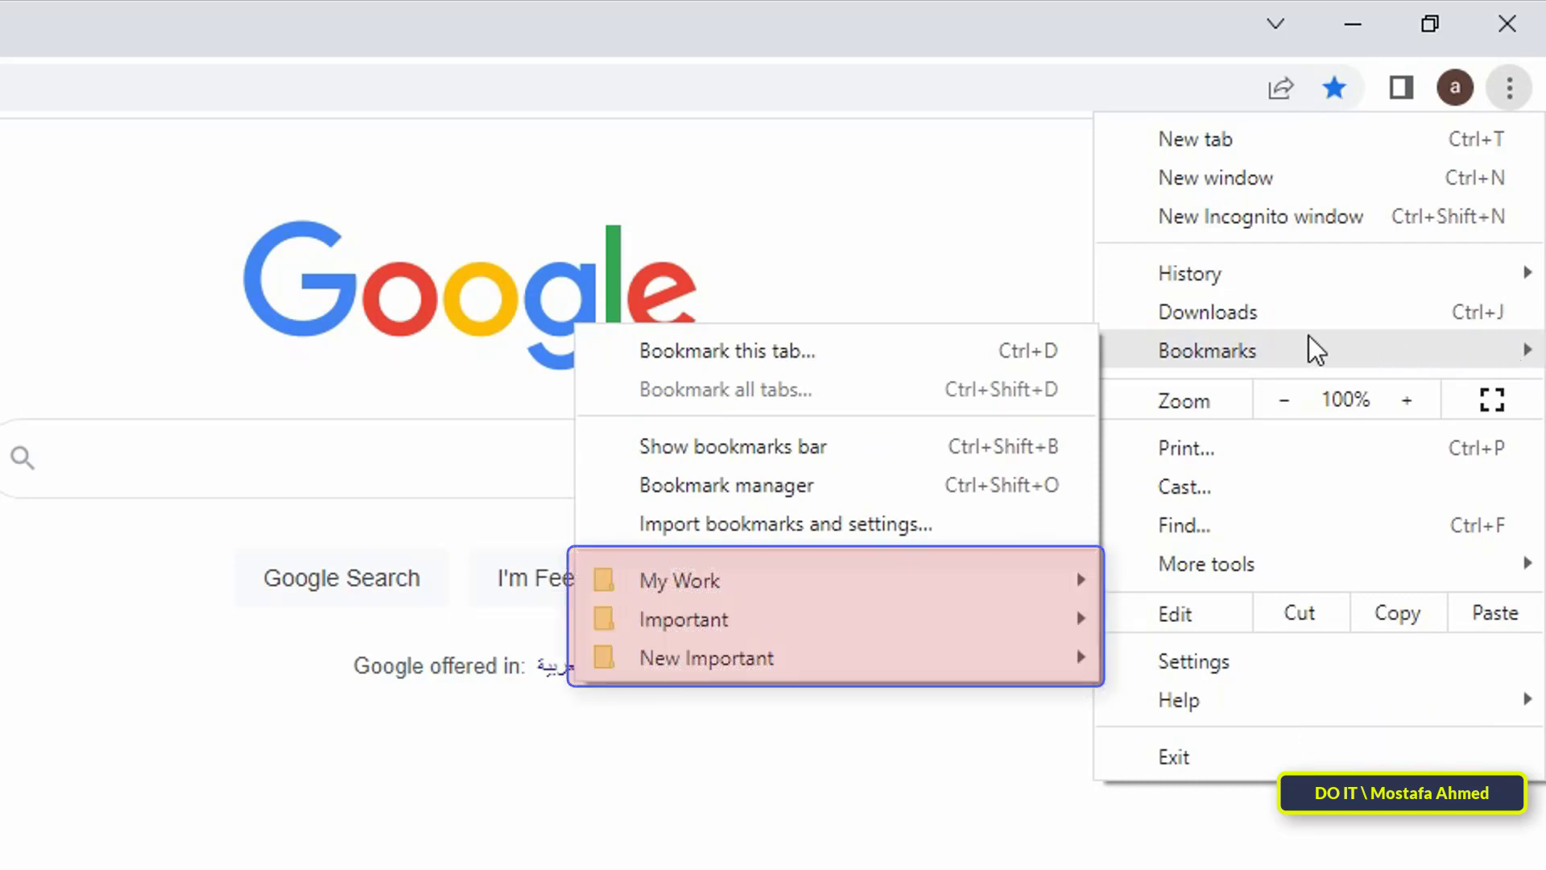
pyautogui.moveTo(1270, 359)
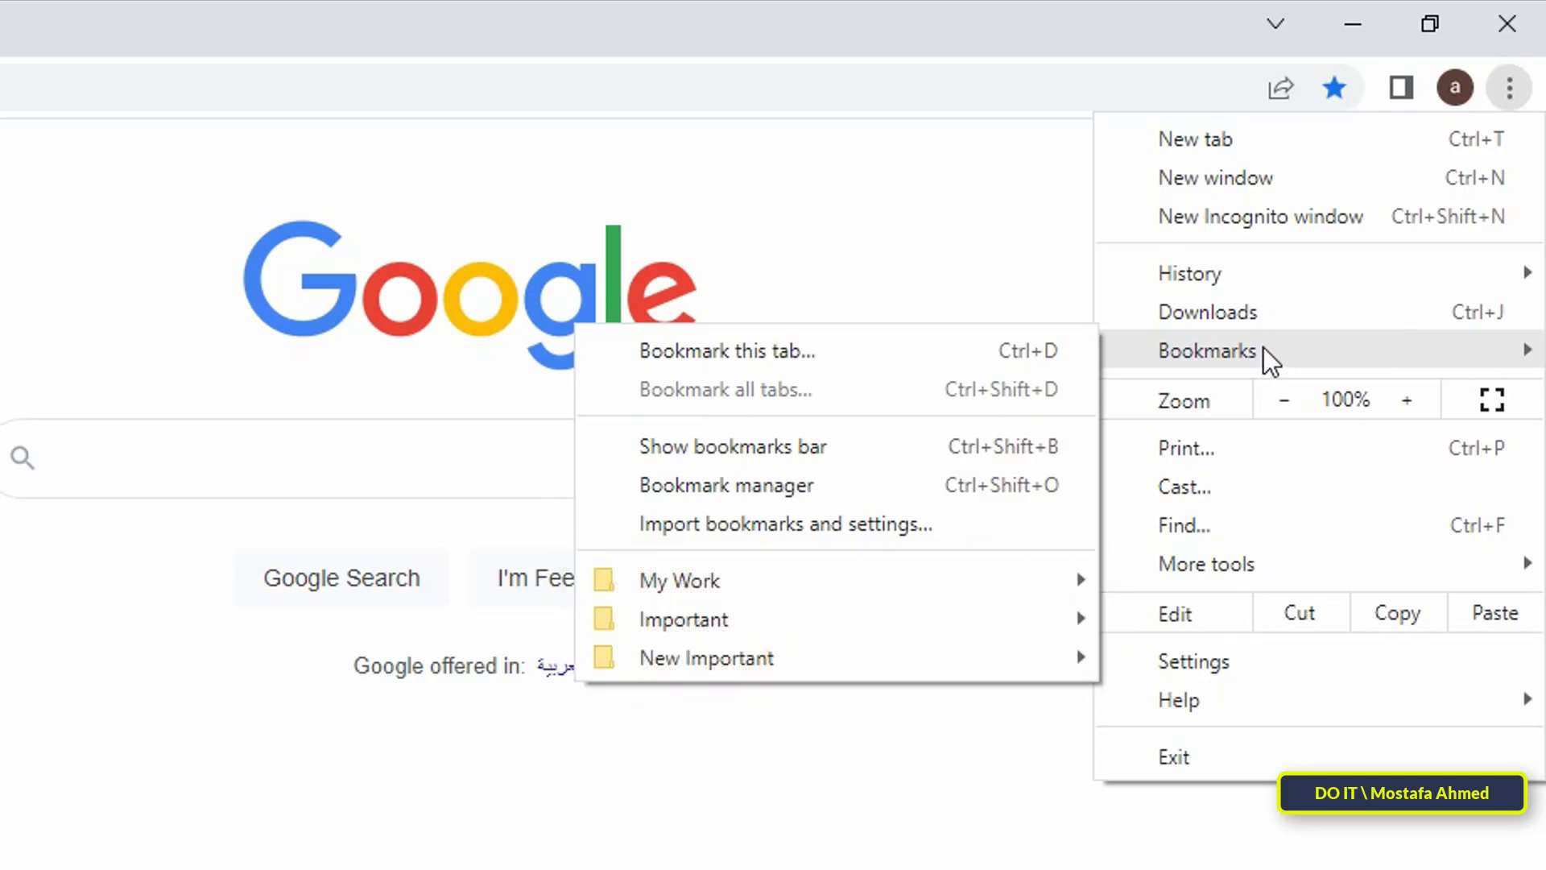
pyautogui.moveTo(977, 425)
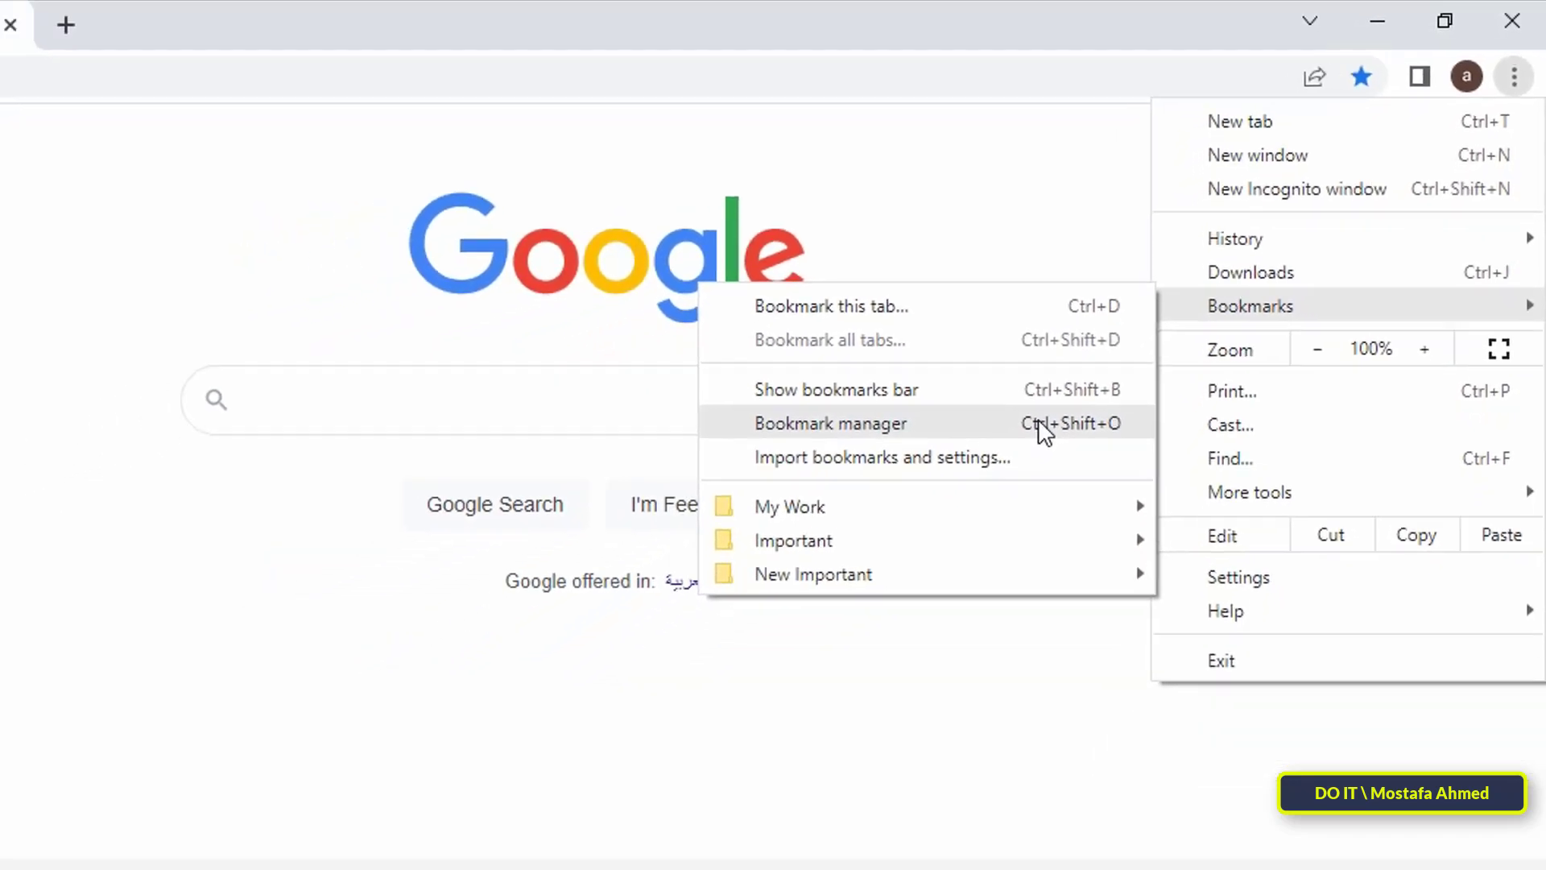
pyautogui.click(831, 424)
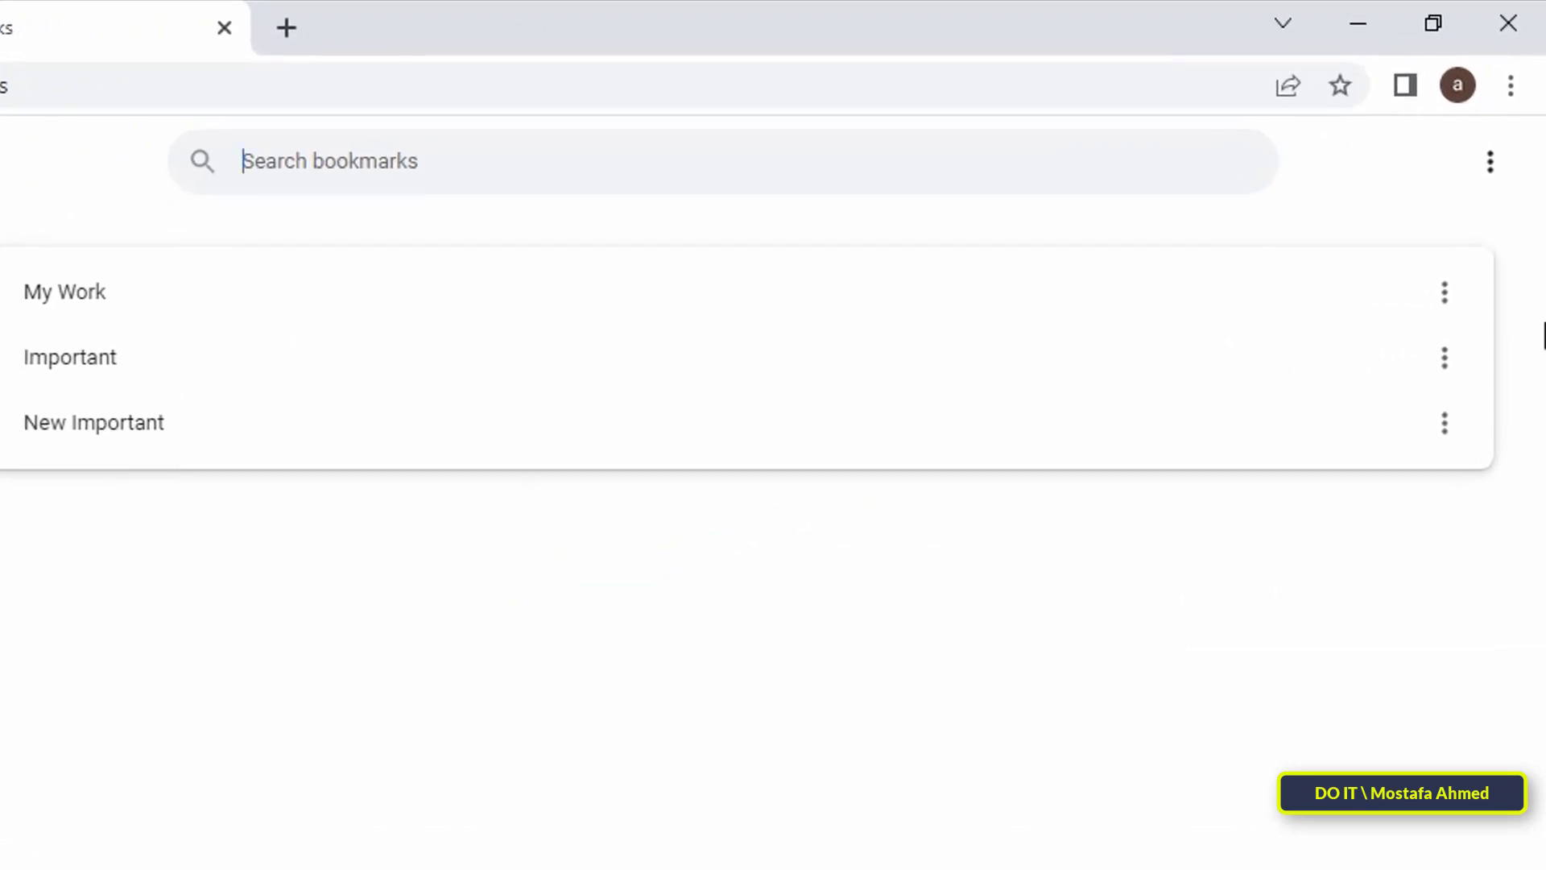
# Start Export bookmarks from the Organize menu so the HTML save dialog appears
pyautogui.click(1490, 161)
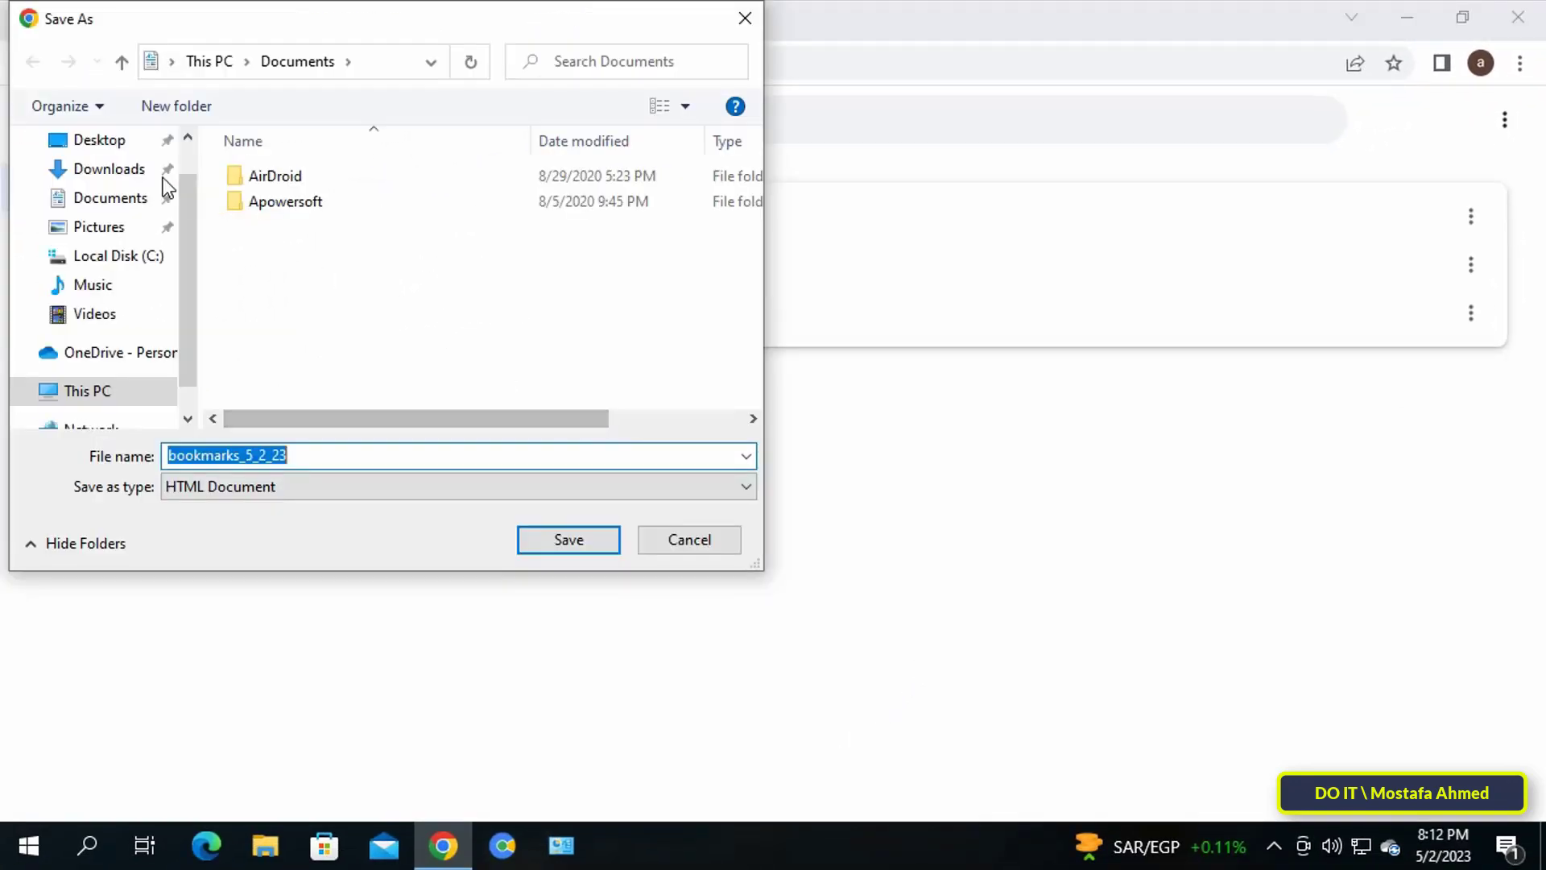
# Save the exported bookmarks HTML file into a new Chrome BookMarks folder on the desktop
pyautogui.click(98, 139)
pyautogui.write('Chrome BookMarks')
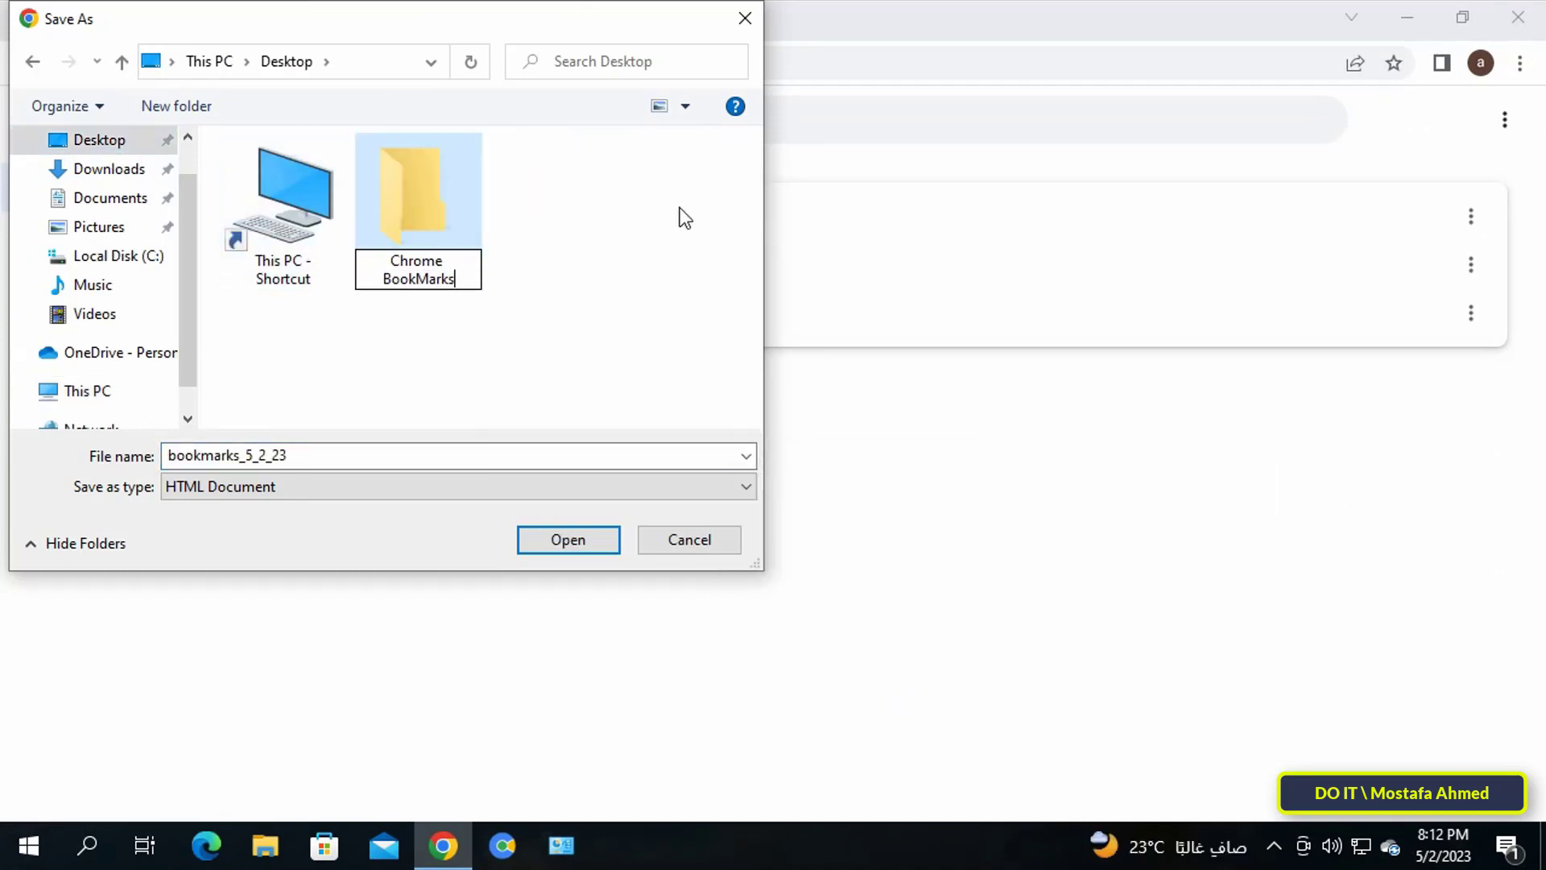
pyautogui.click(569, 540)
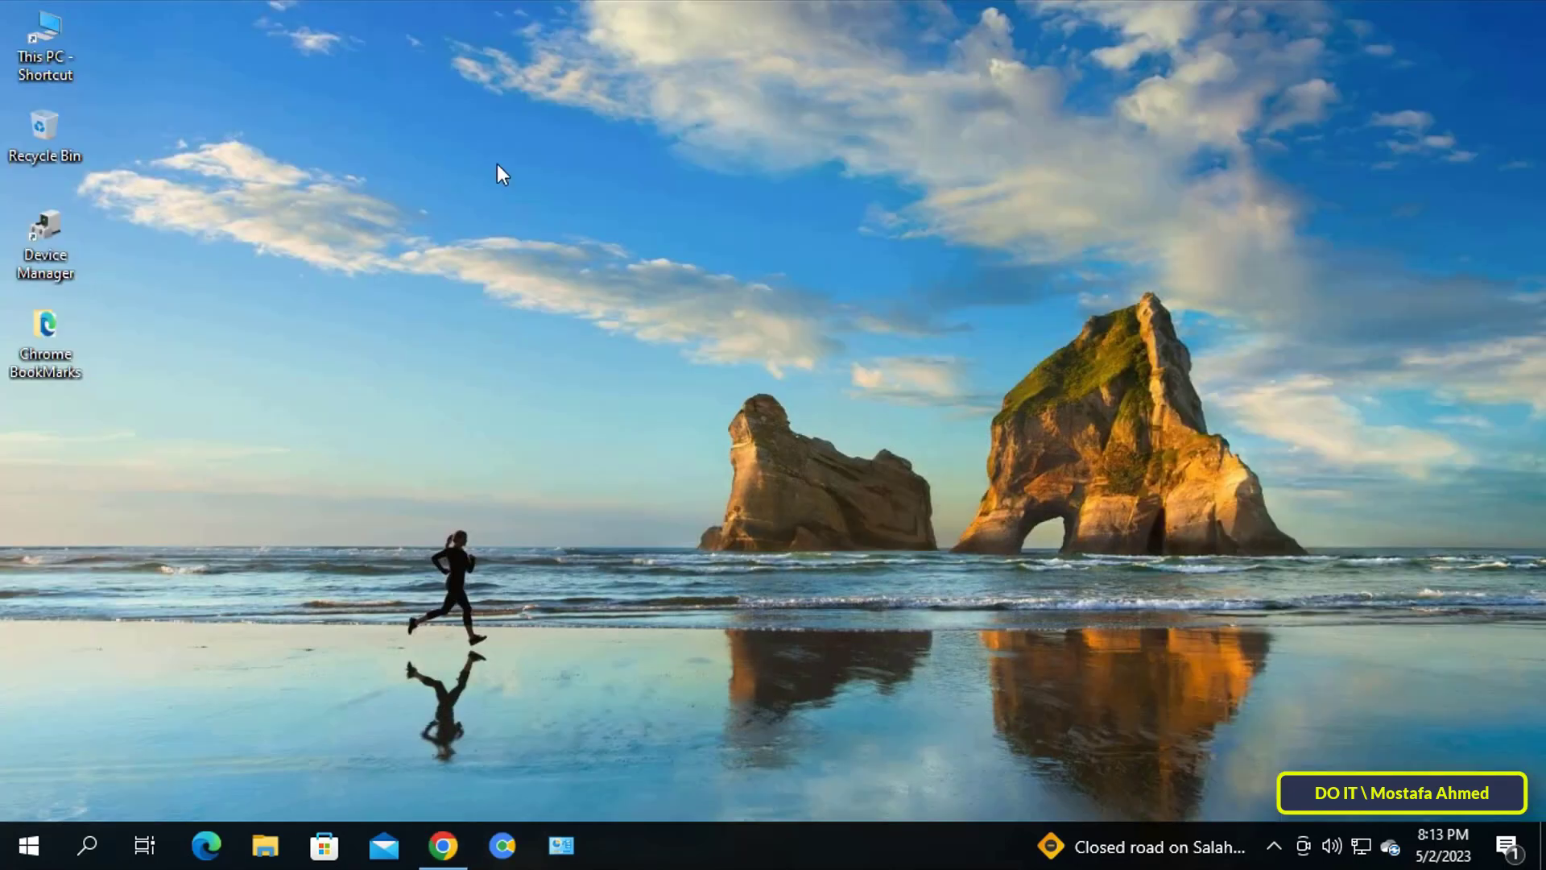
pyautogui.doubleClick(46, 335)
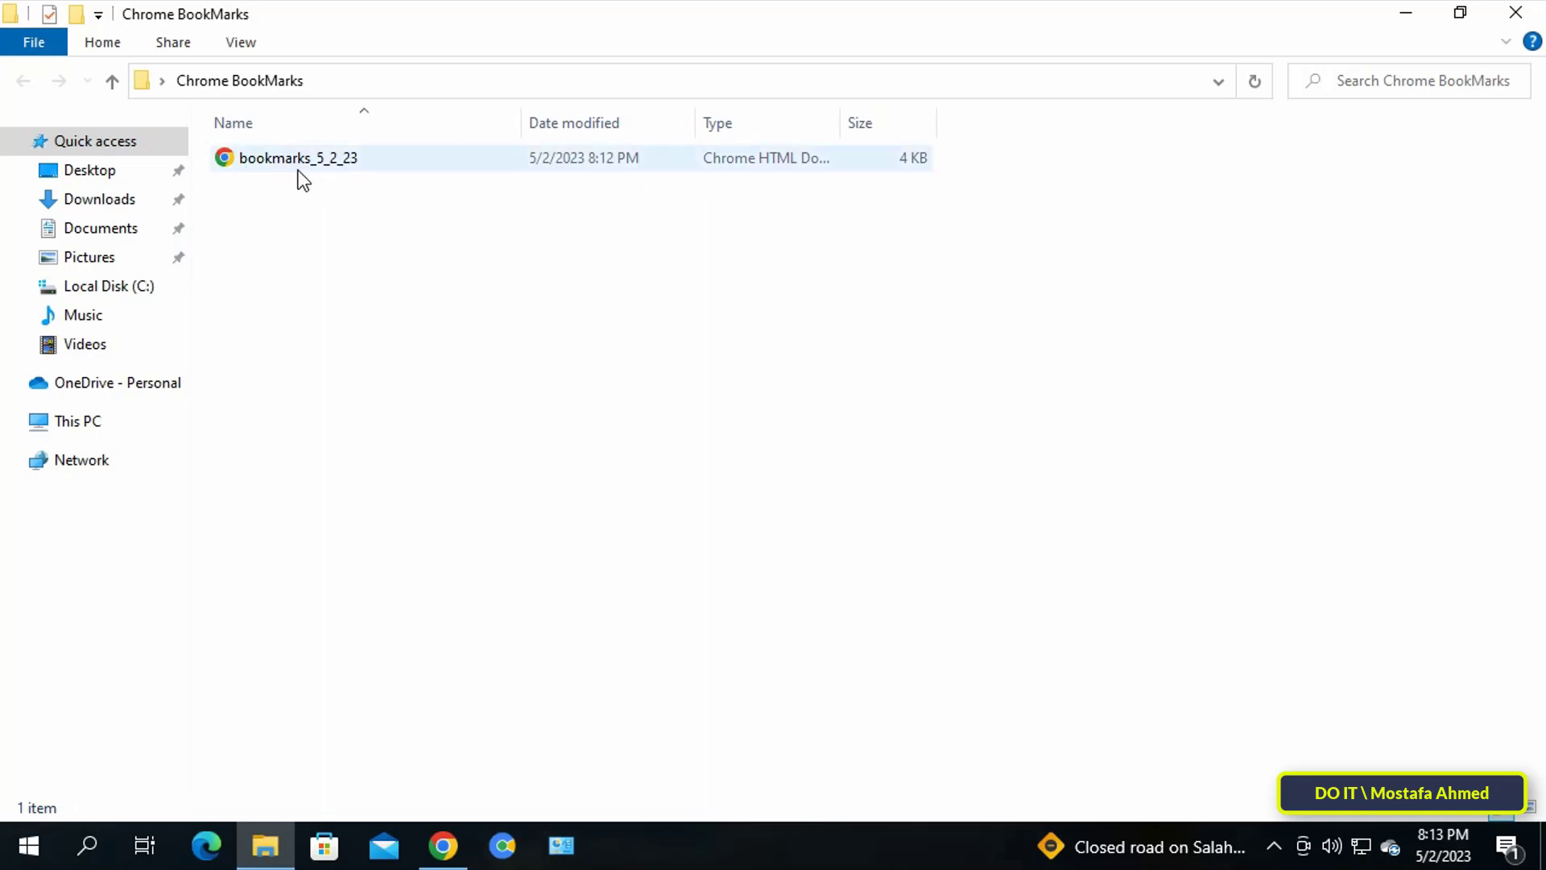
pyautogui.moveTo(329, 167)
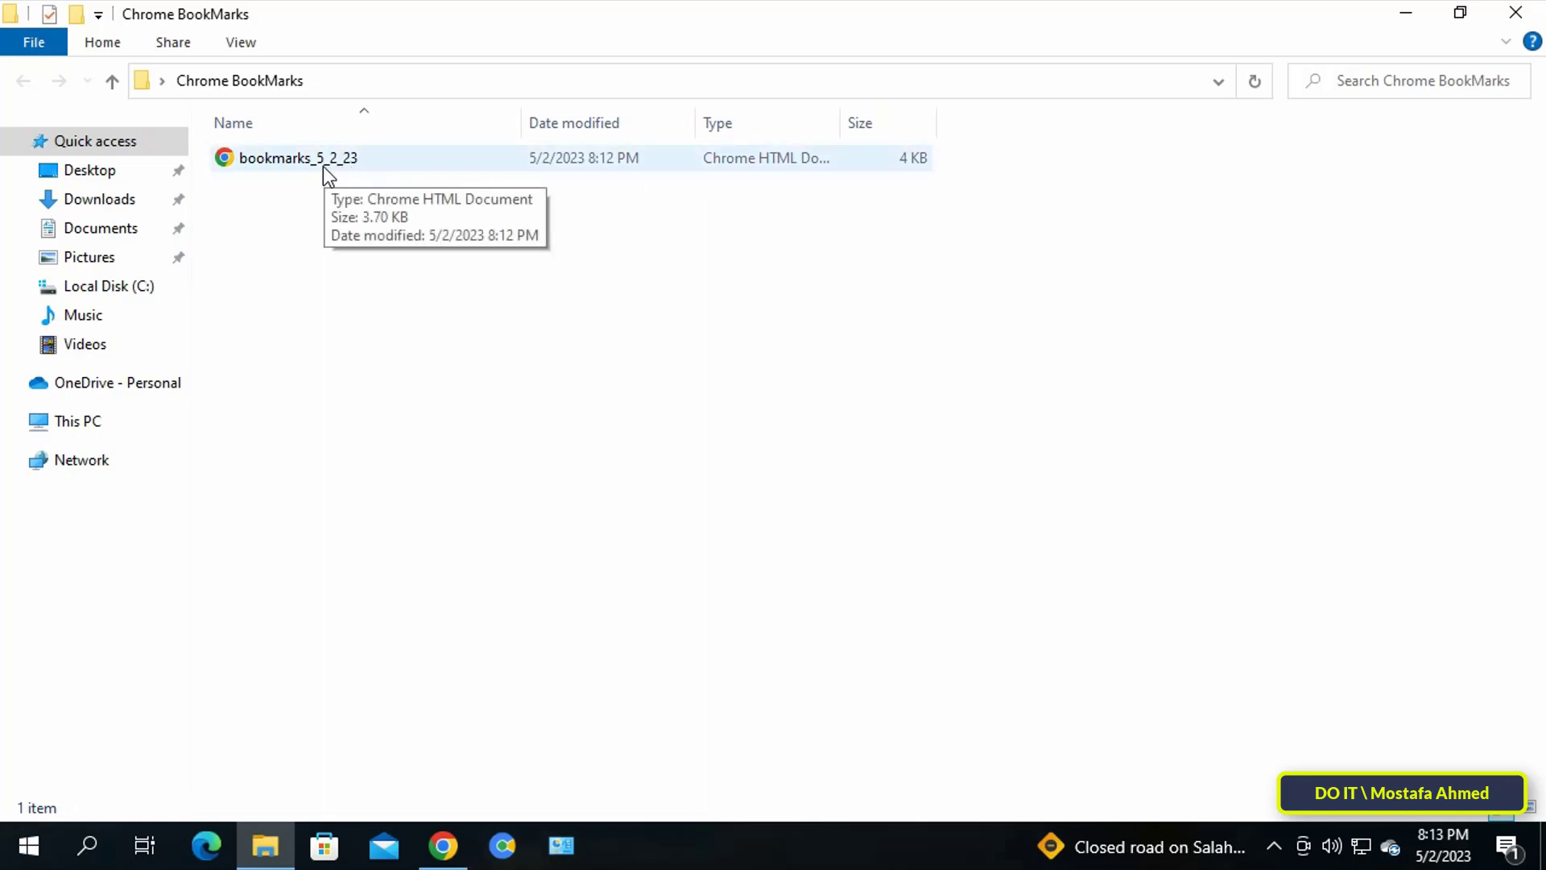
pyautogui.moveTo(1005, 472)
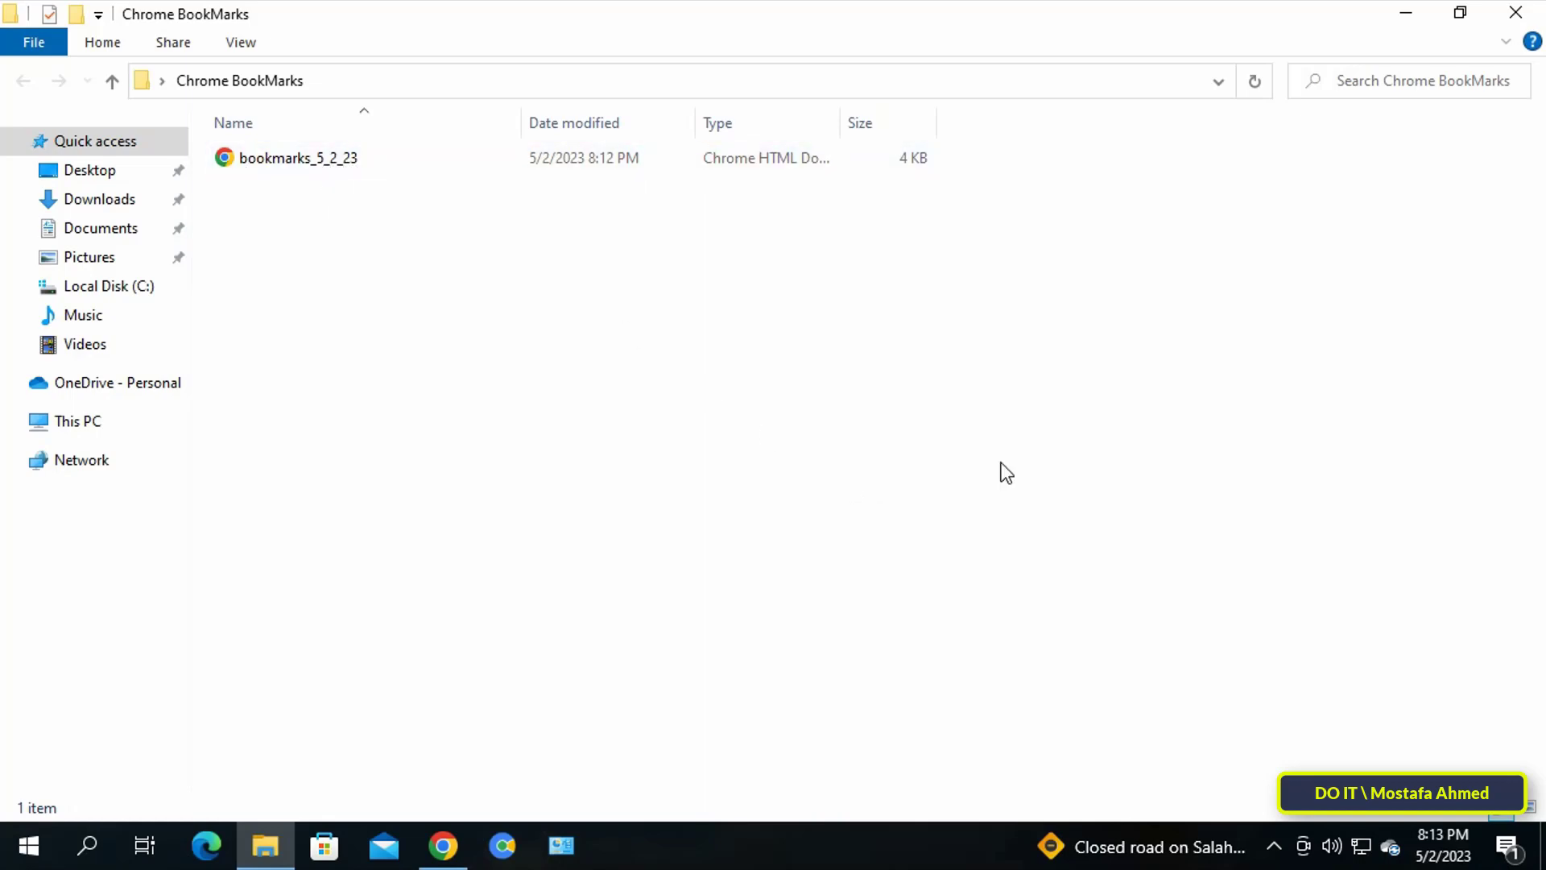
pyautogui.moveTo(1516, 13)
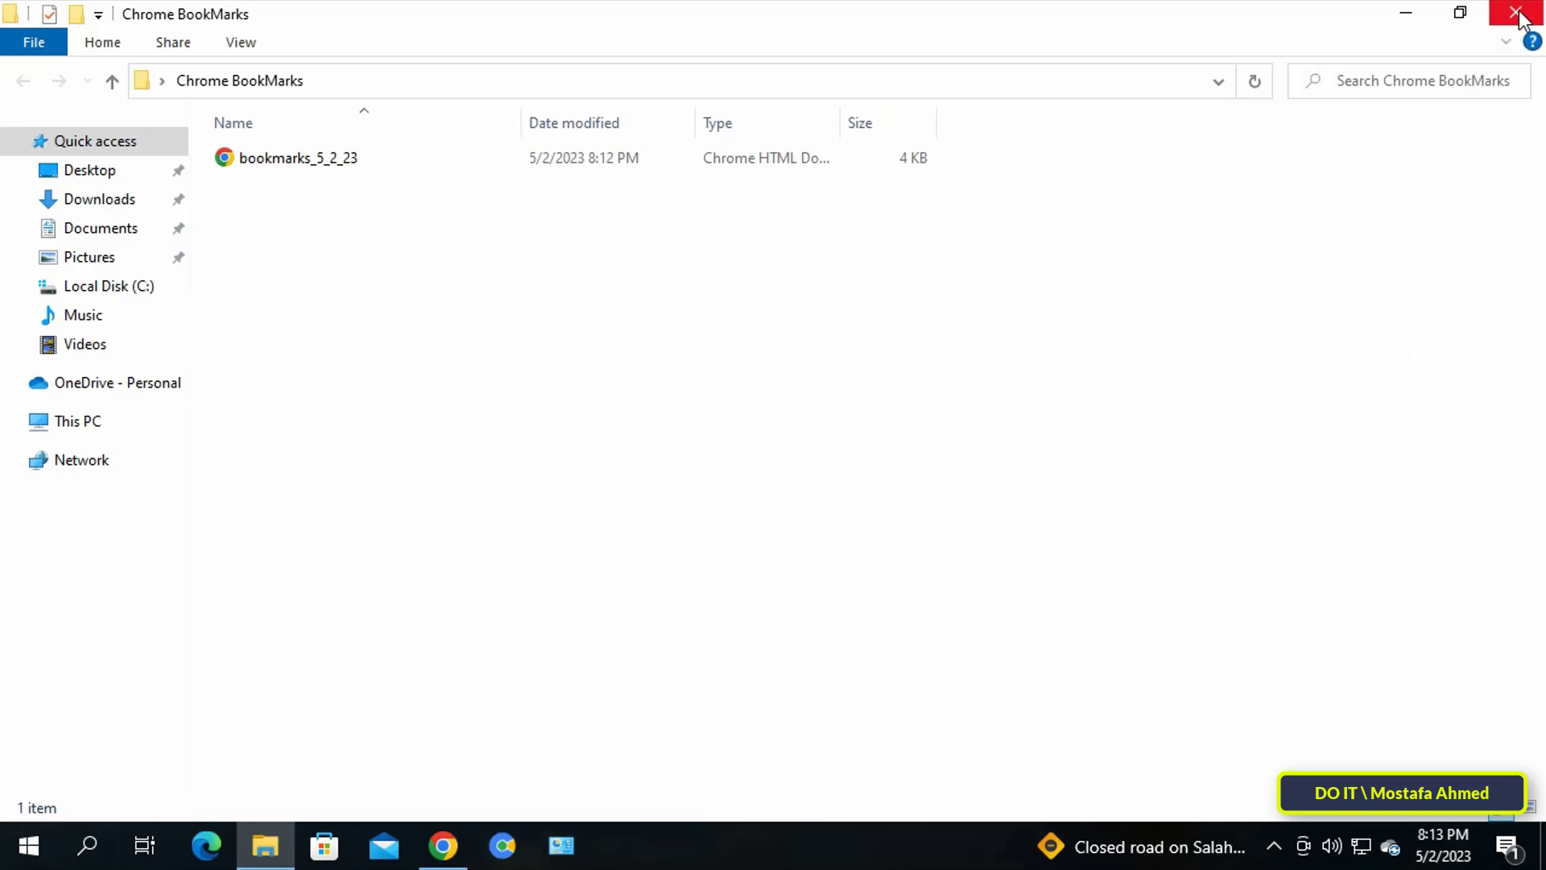
pyautogui.click(1522, 15)
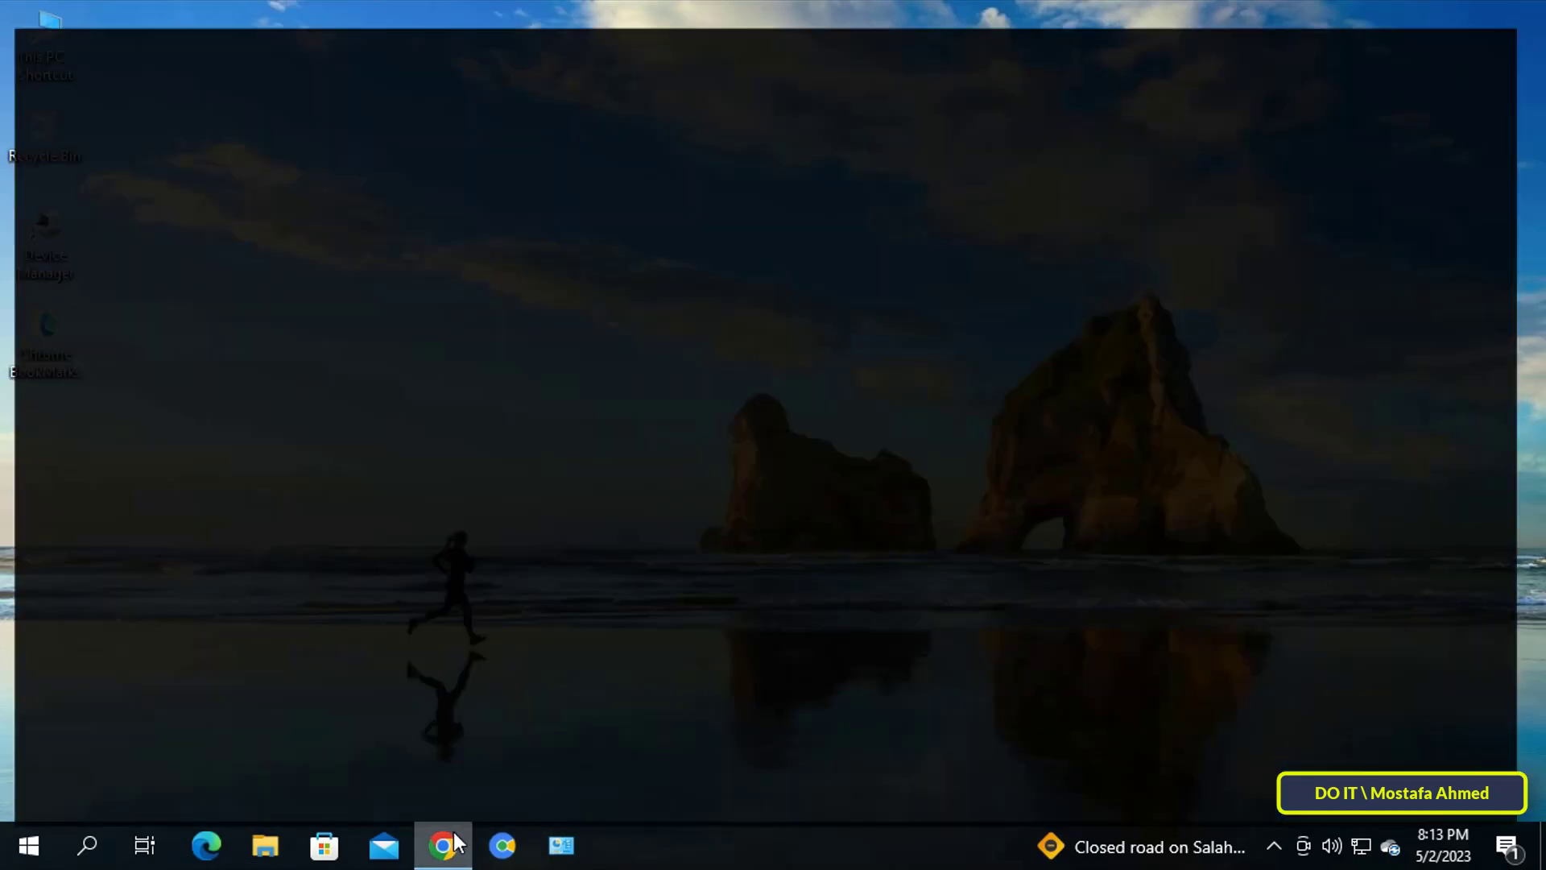
# Delete the My Work, New Important and Important folders, leaving the Bookmarks bar empty
pyautogui.click(441, 846)
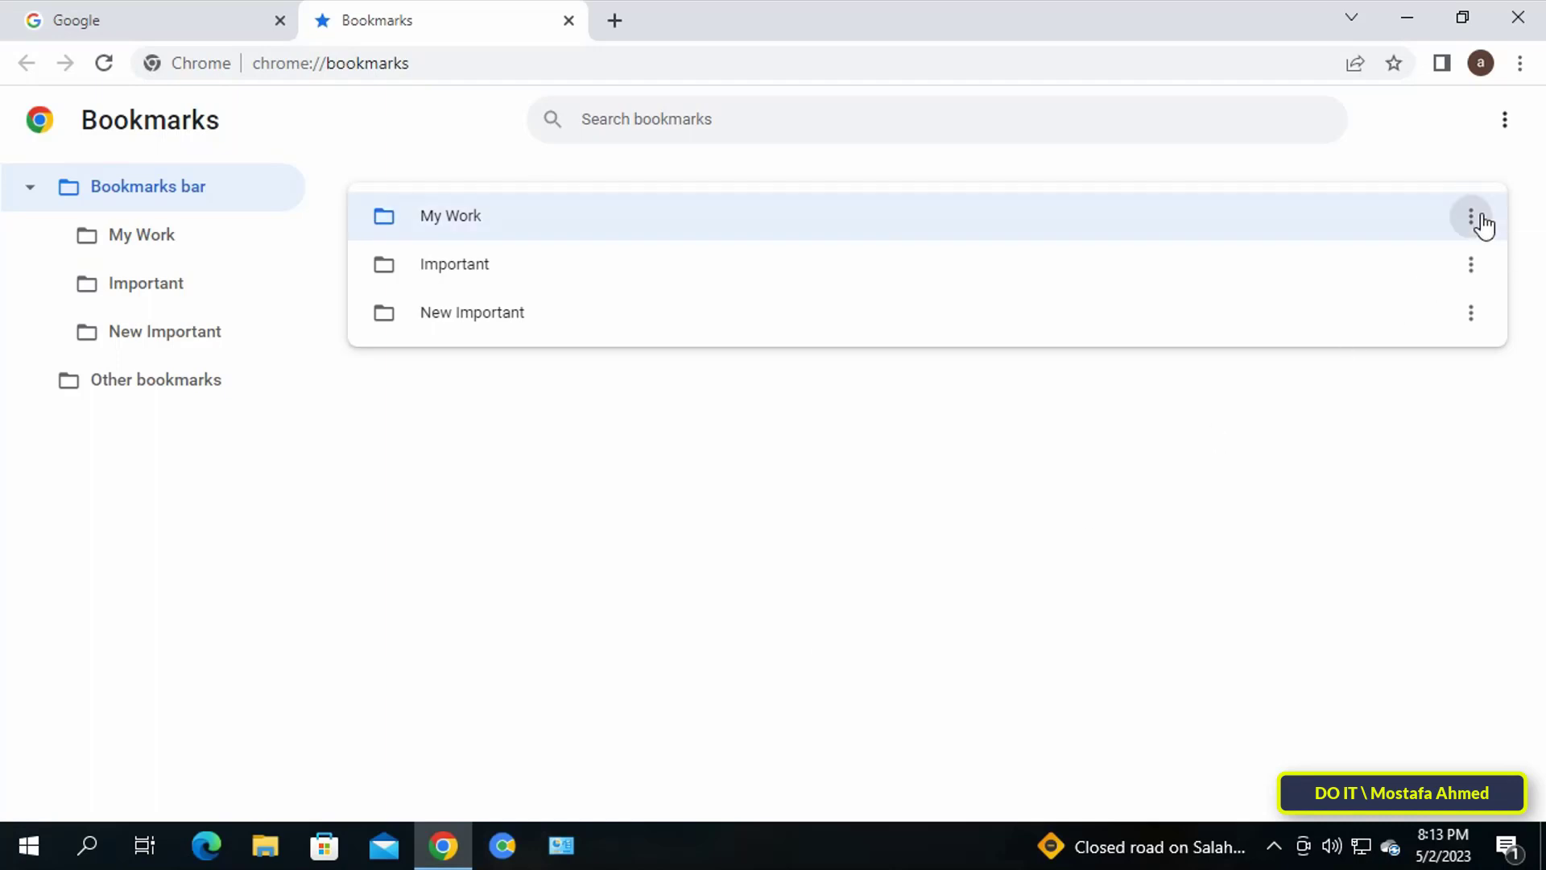
pyautogui.click(1470, 216)
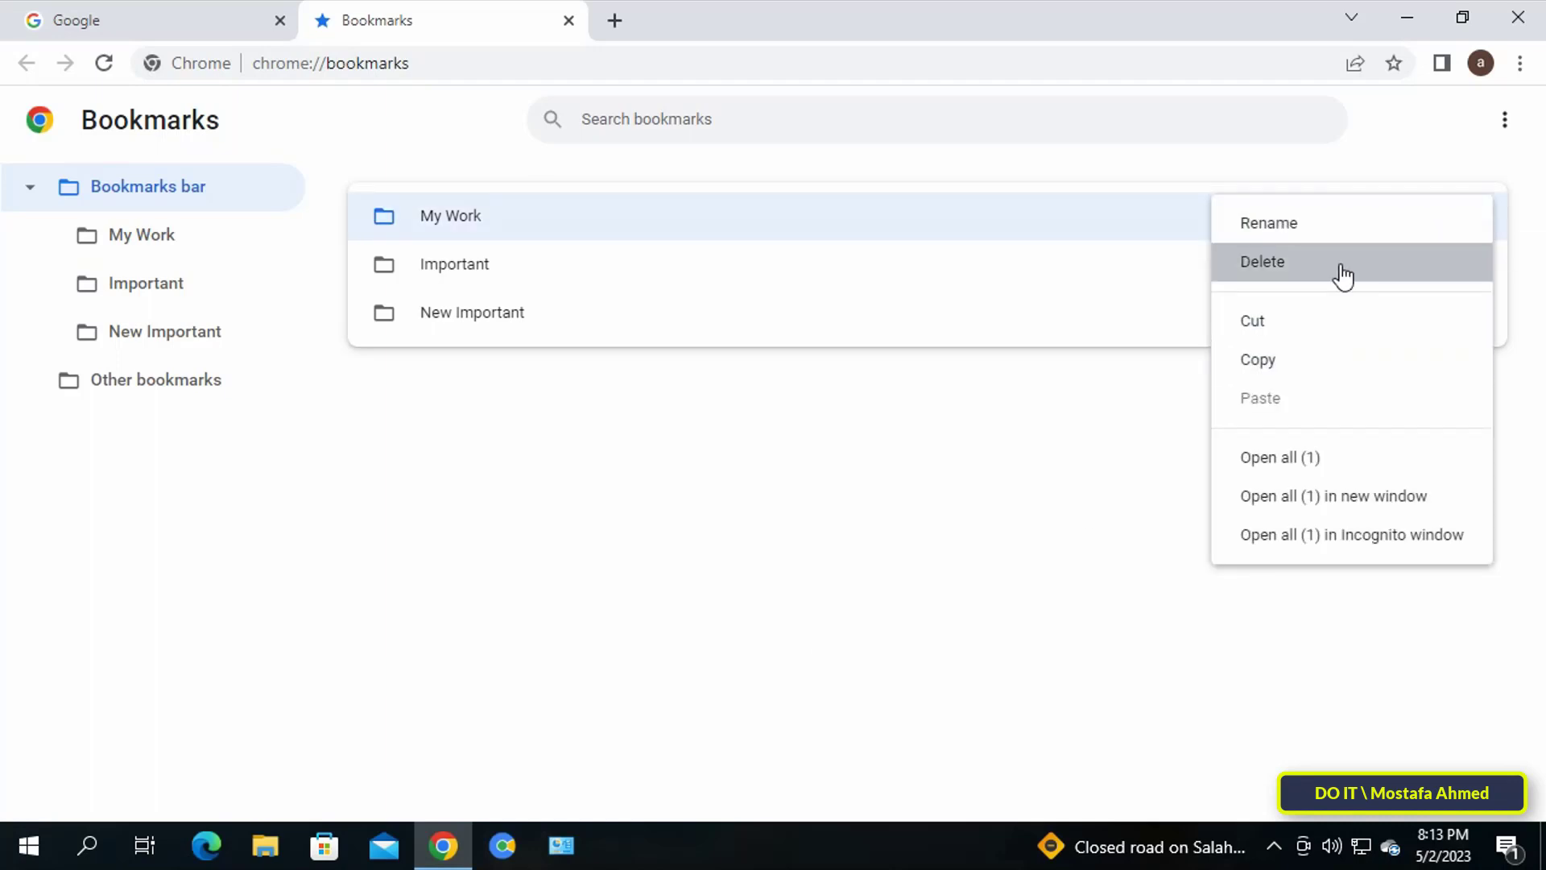
pyautogui.click(1263, 261)
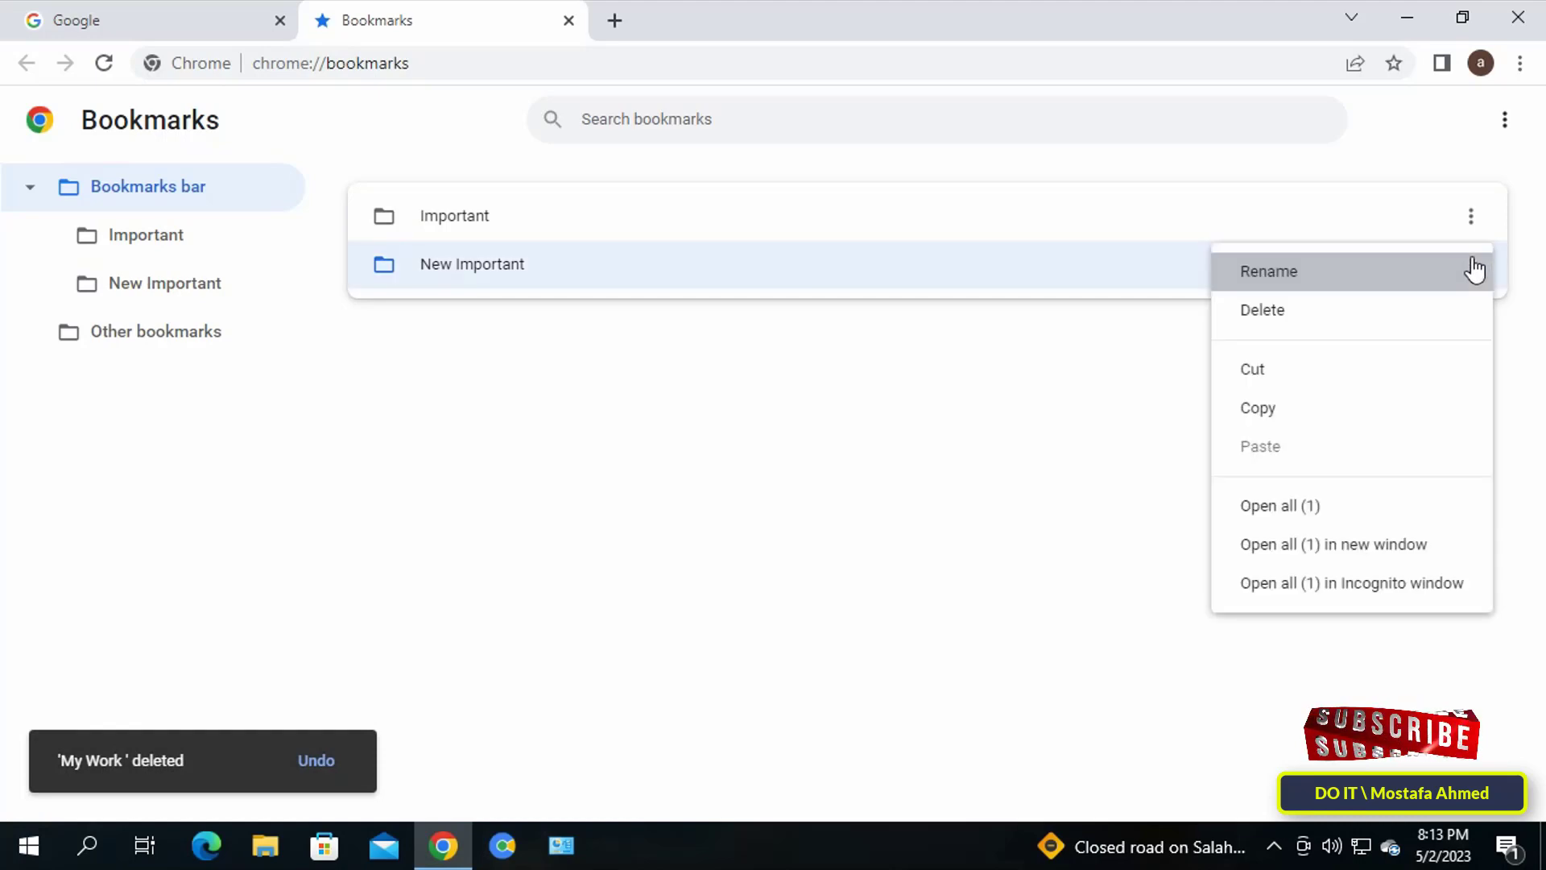
pyautogui.click(1262, 309)
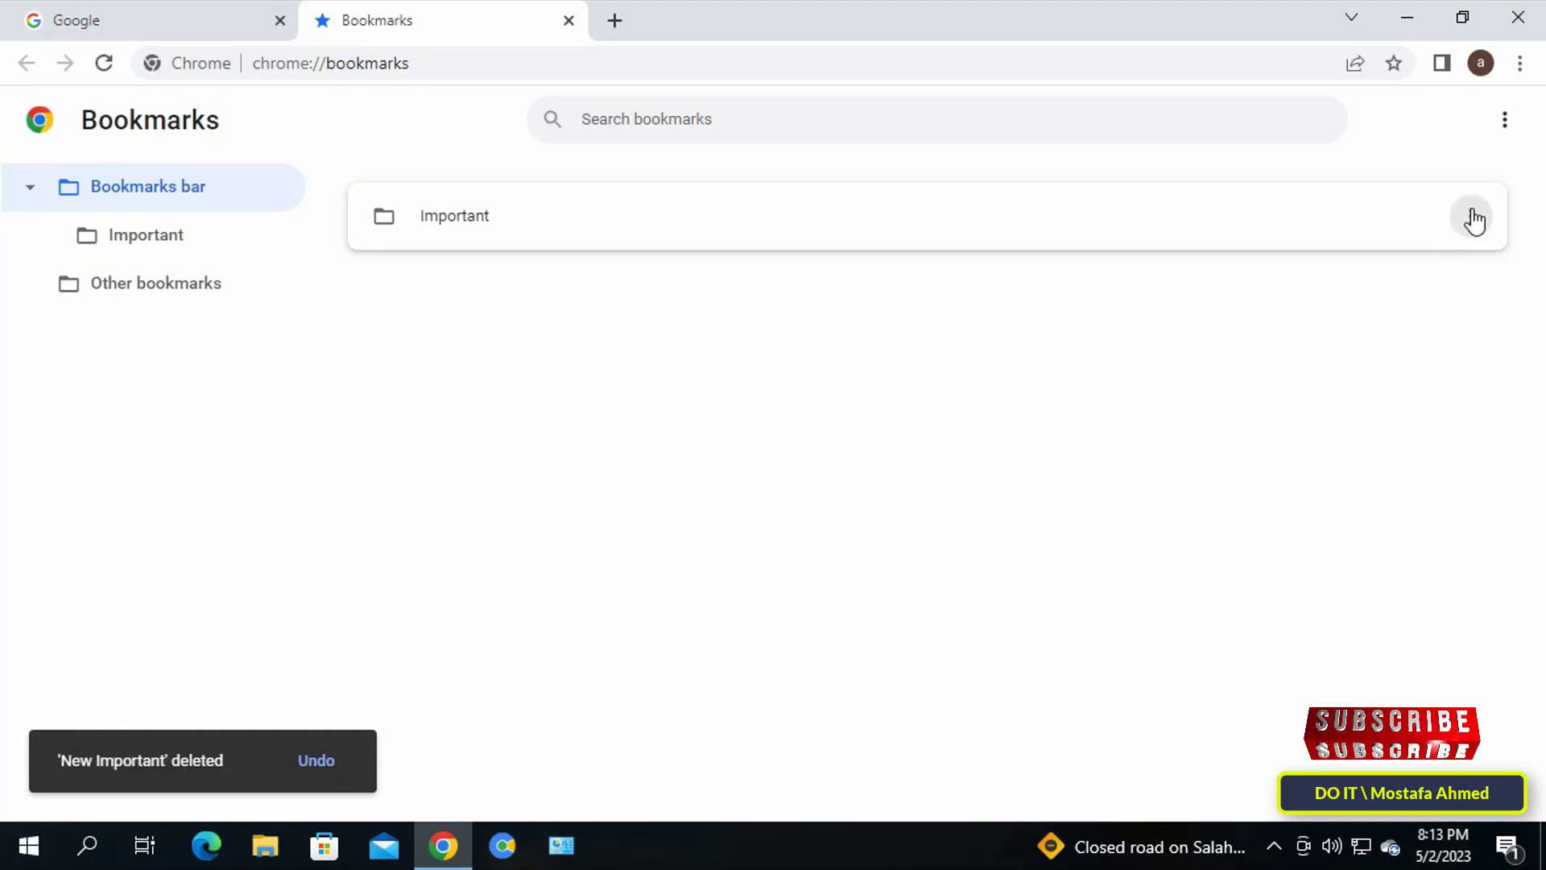
pyautogui.click(1472, 216)
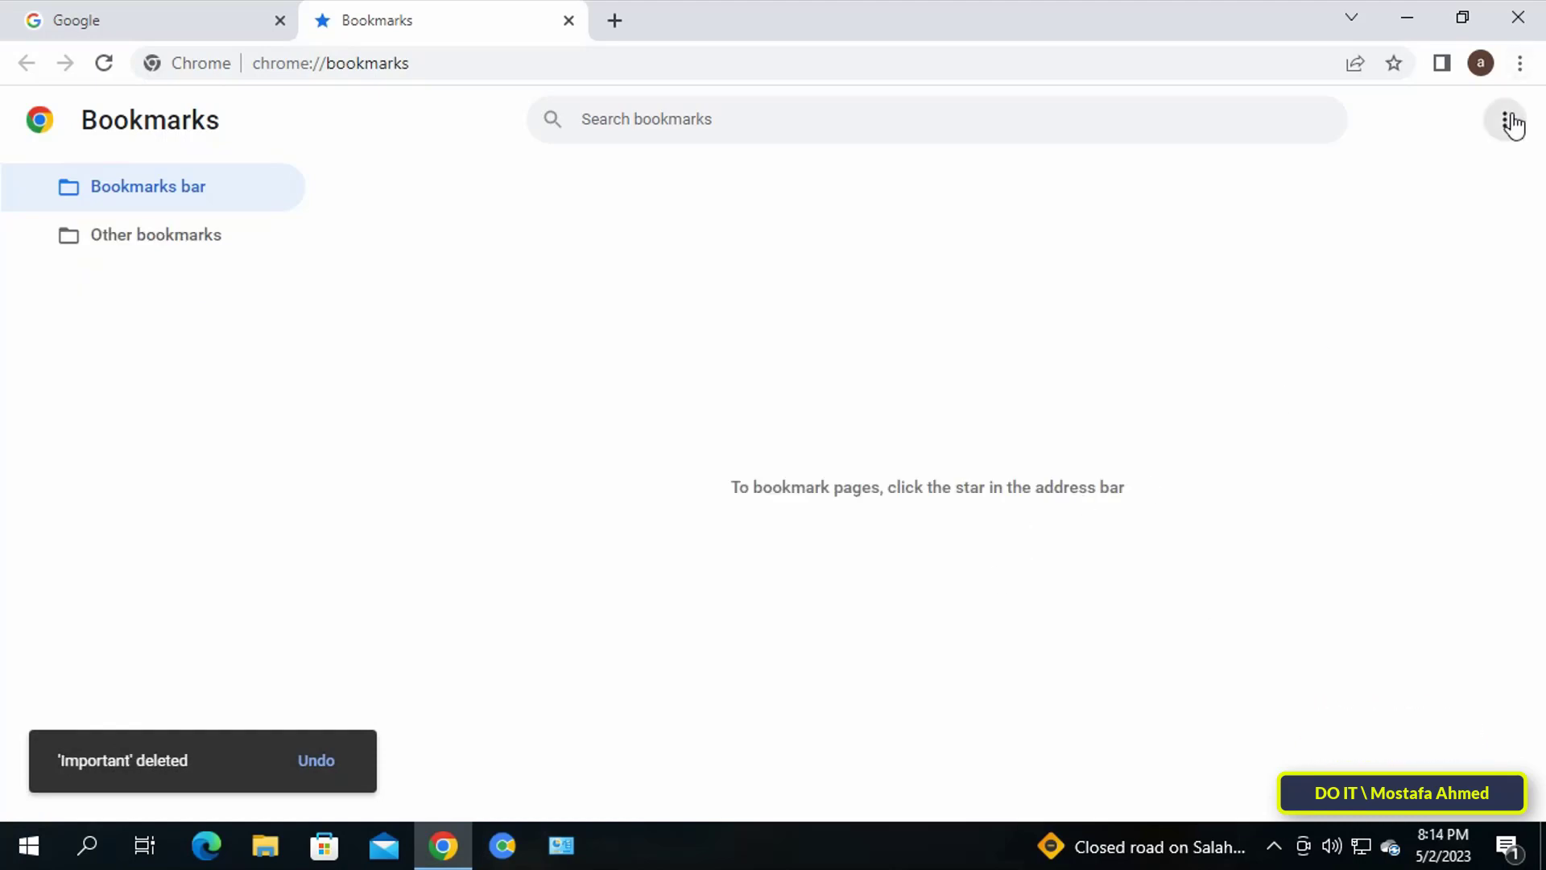
# Import the exported HTML file so My Work, Important and New Important return to the Bookmarks bar
pyautogui.click(1512, 119)
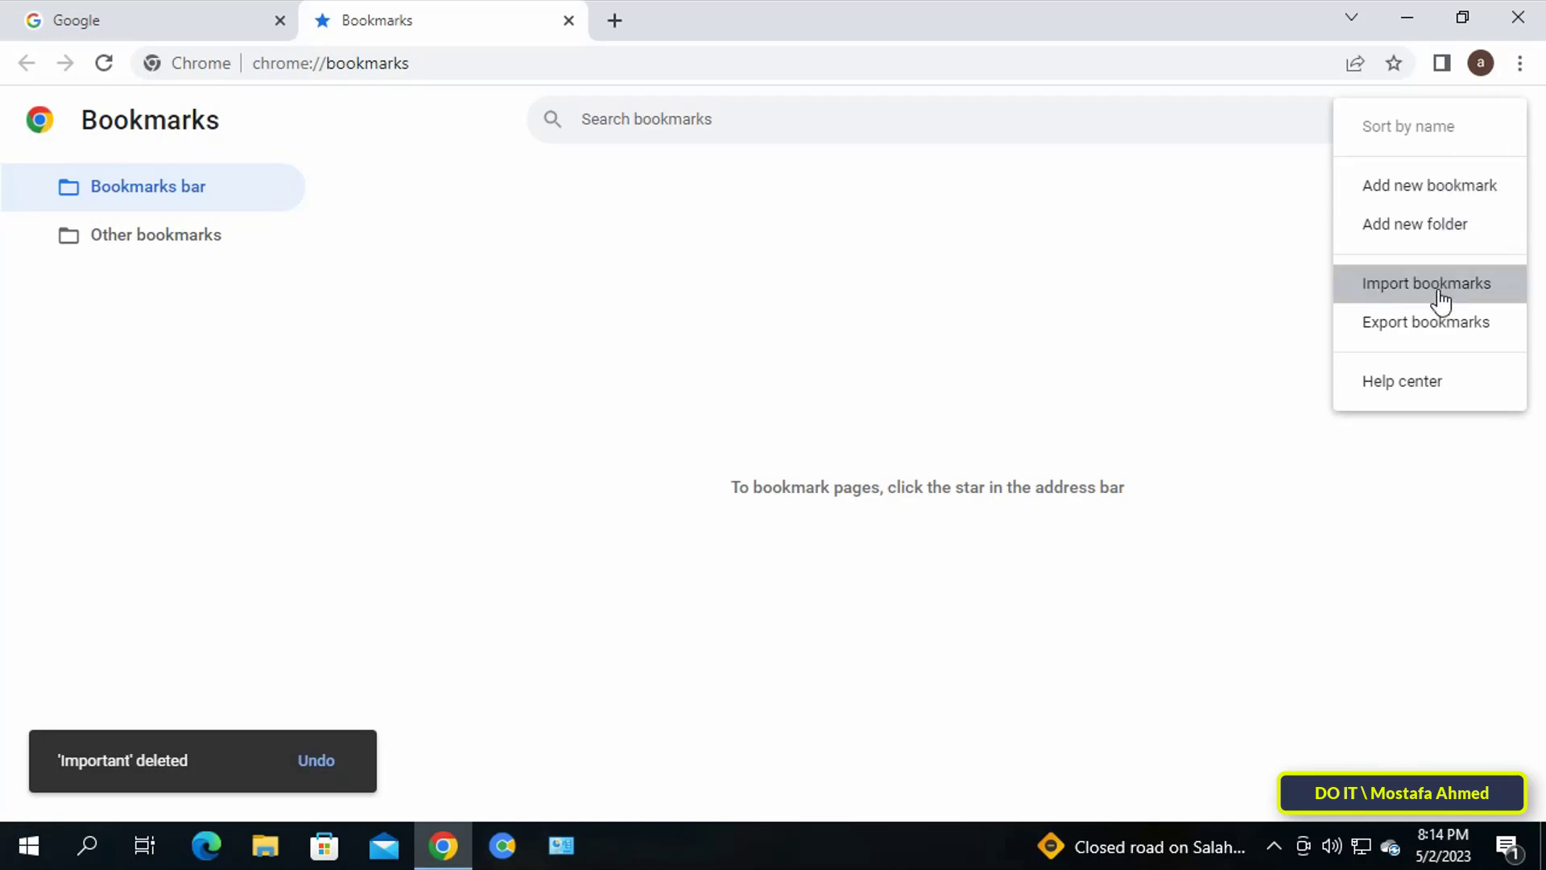
pyautogui.click(1428, 283)
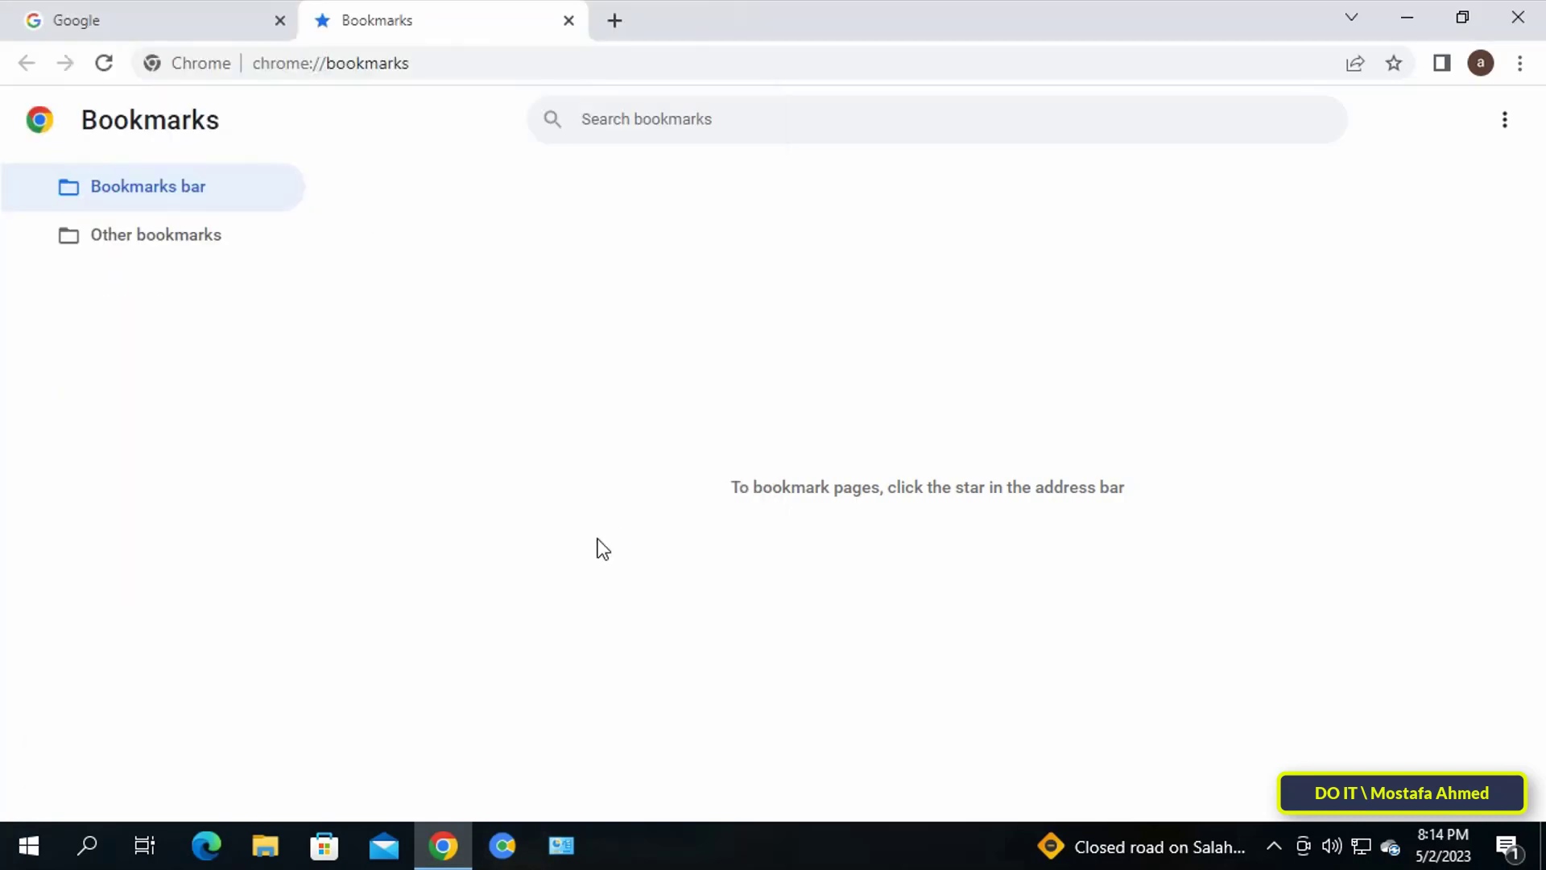
pyautogui.click(148, 185)
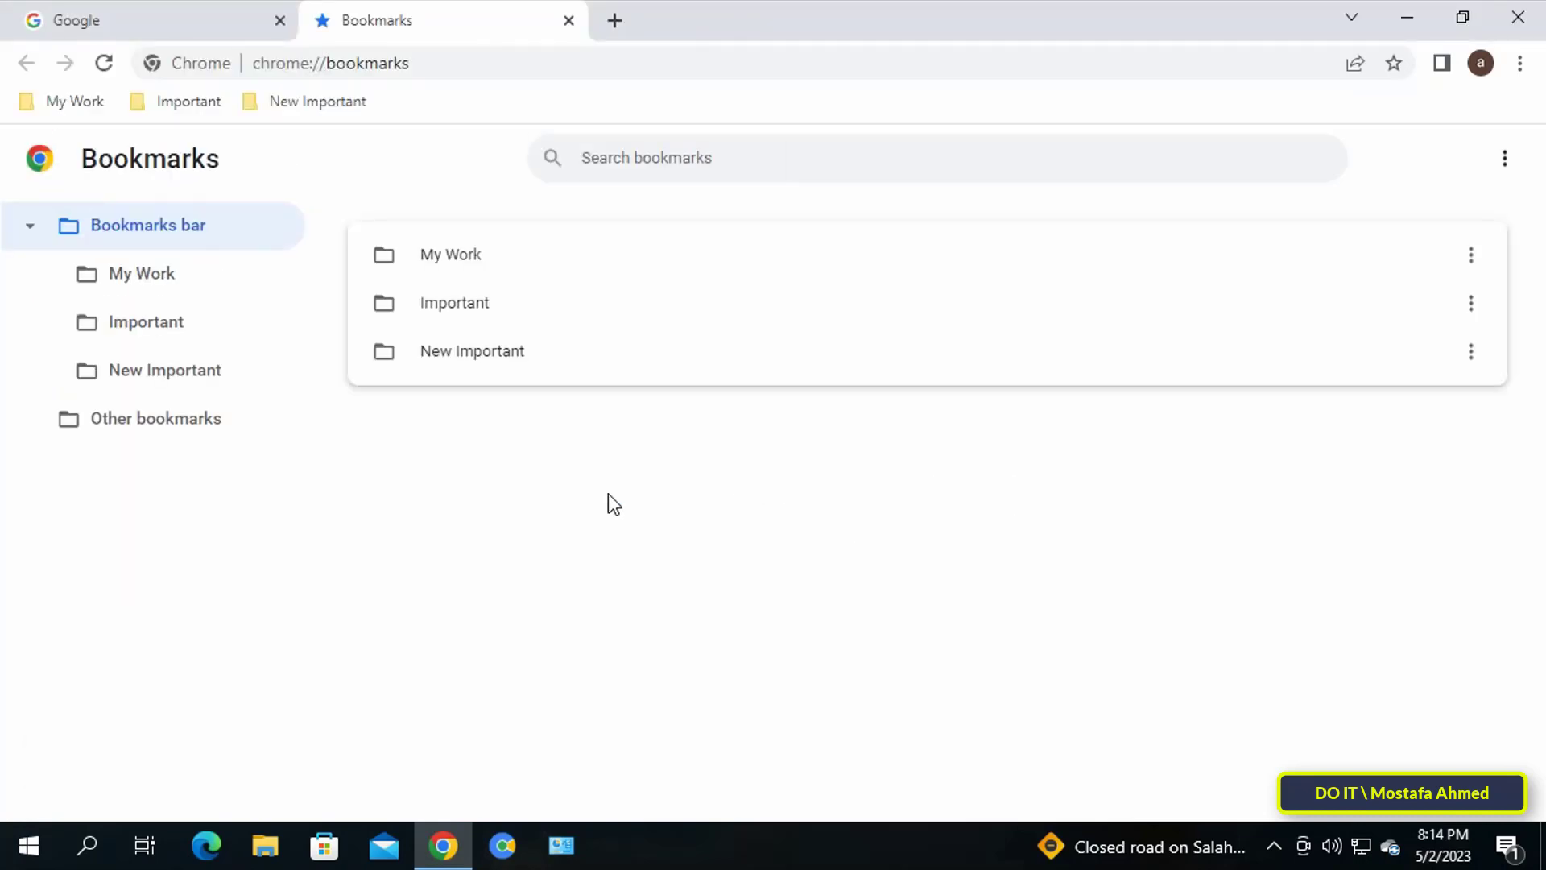
pyautogui.moveTo(629, 629)
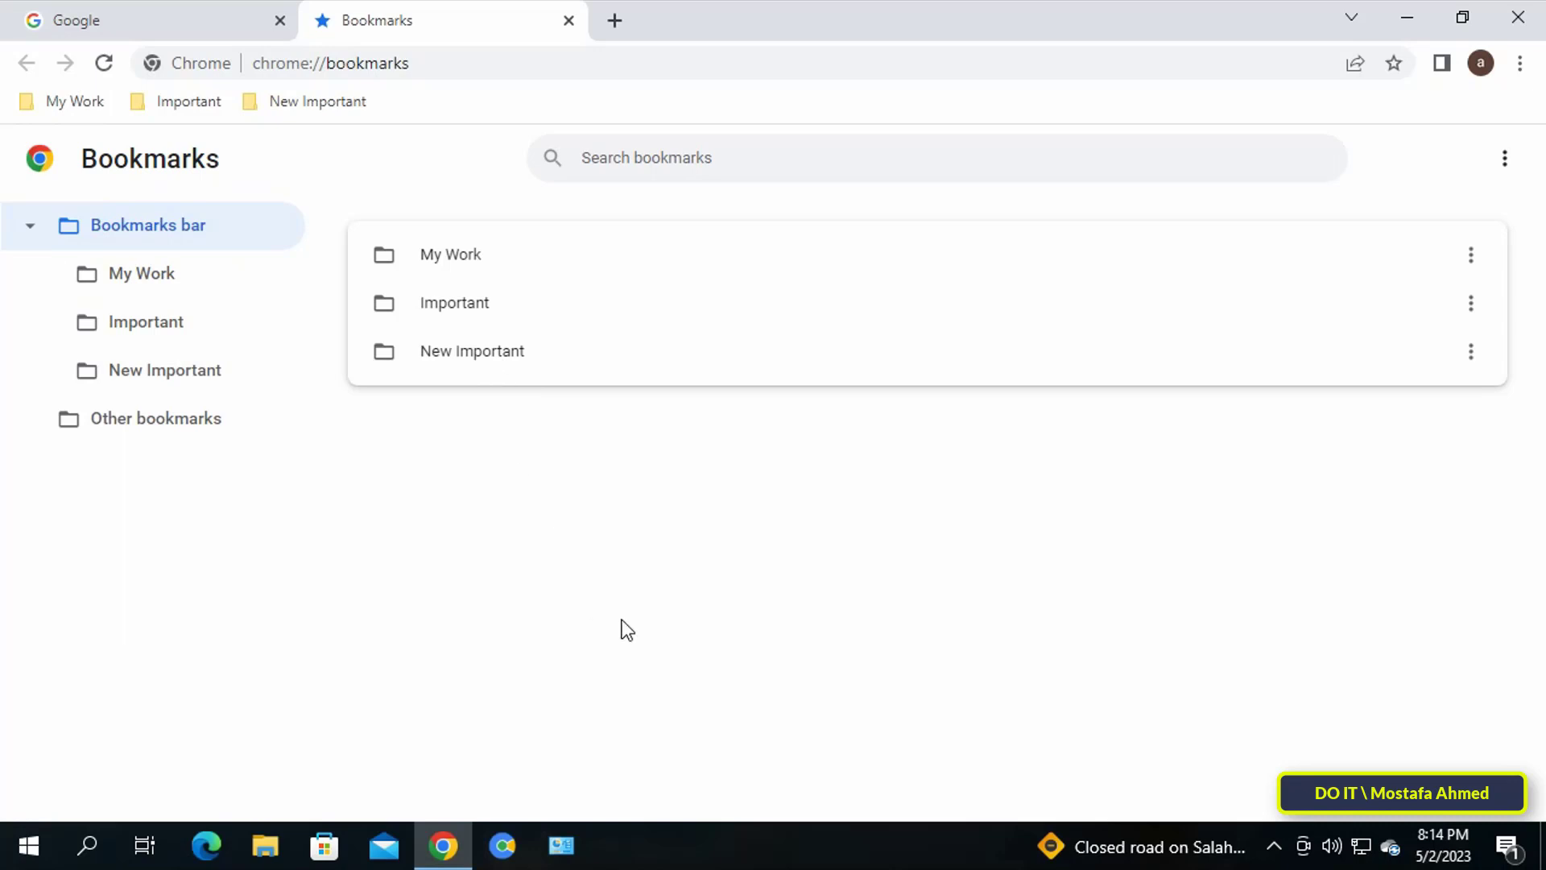
pyautogui.moveTo(915, 595)
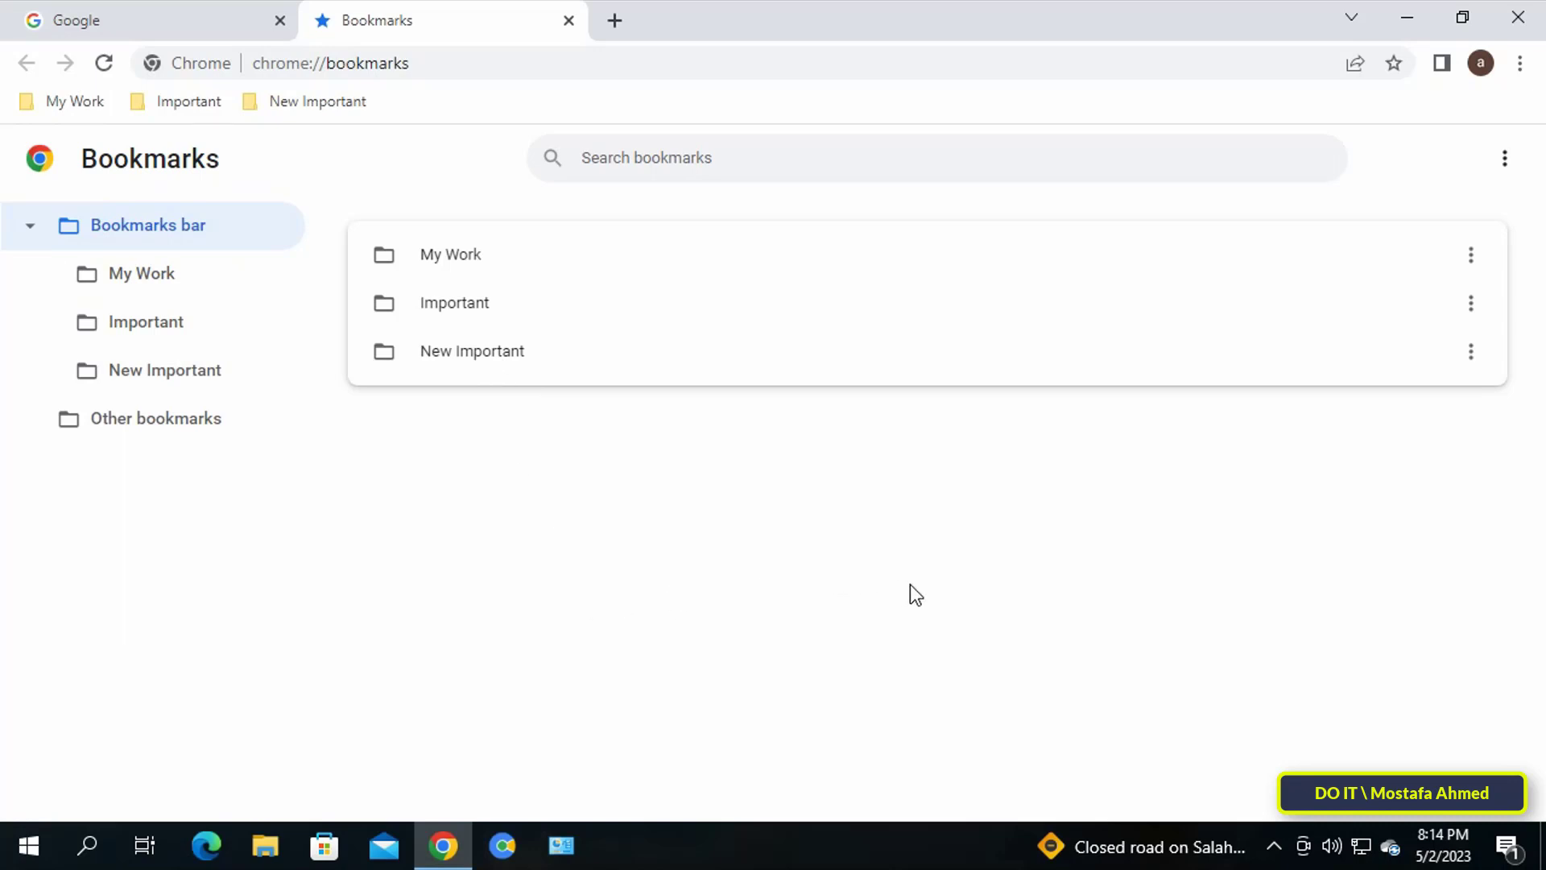
pyautogui.moveTo(910, 507)
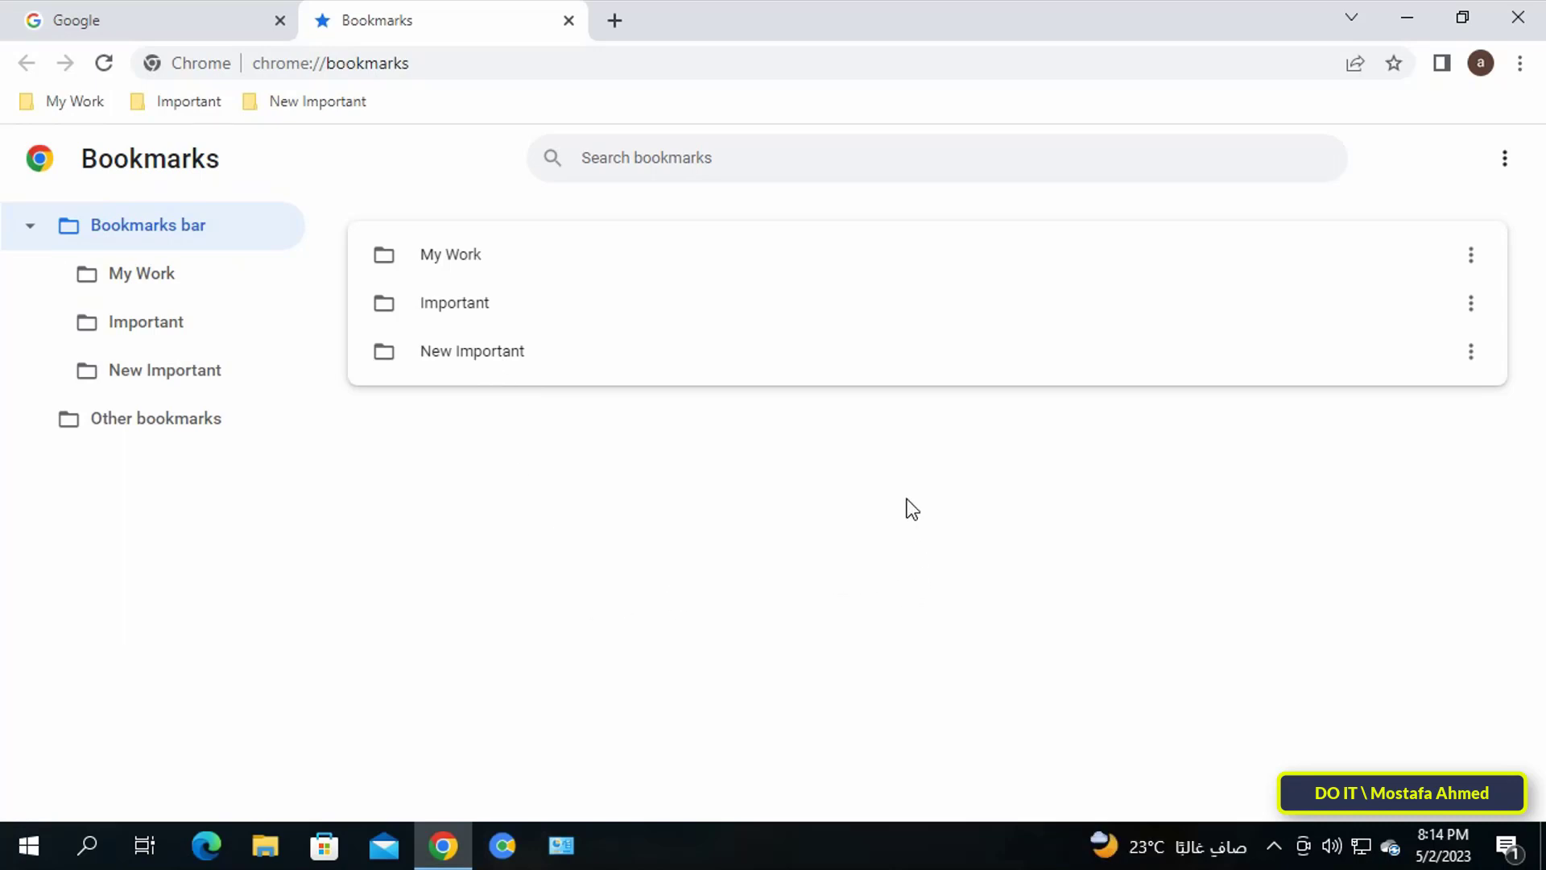